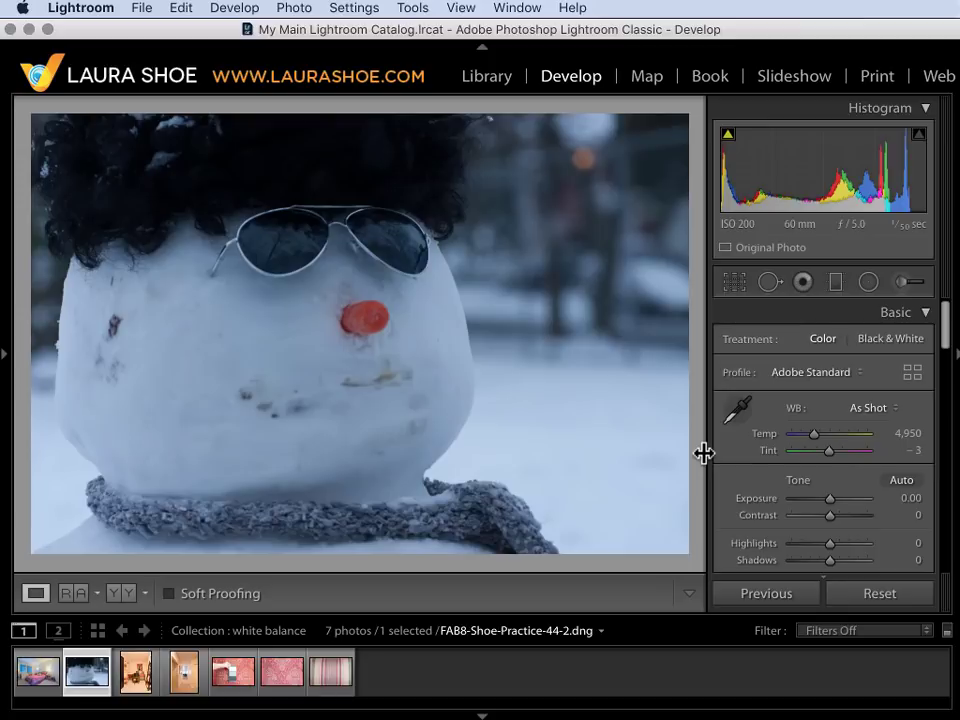
pyautogui.moveTo(506, 300)
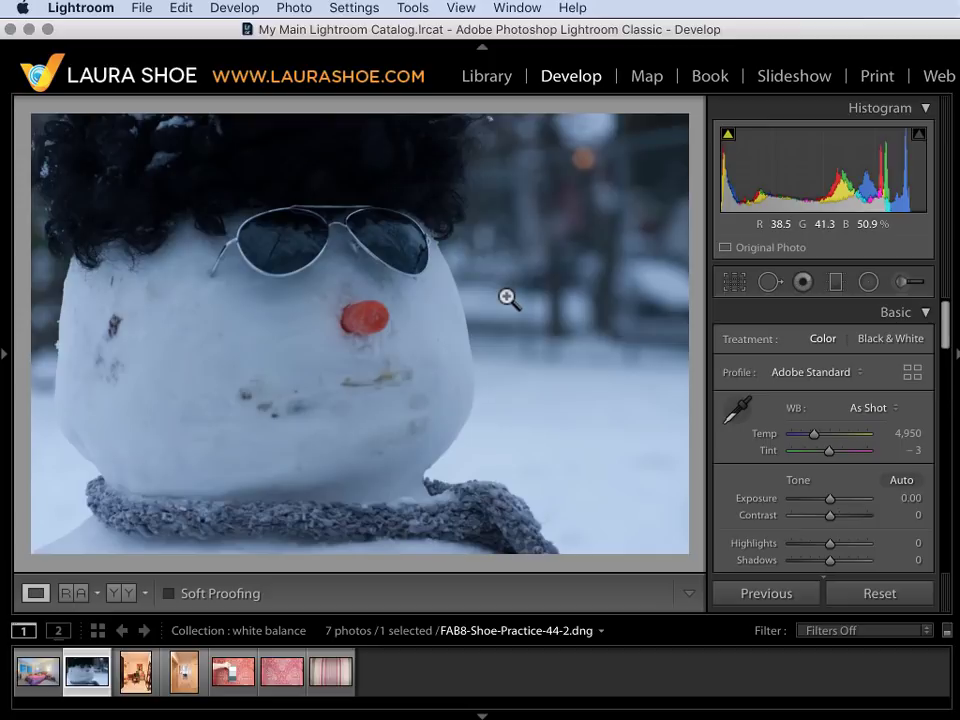
pyautogui.moveTo(470, 312)
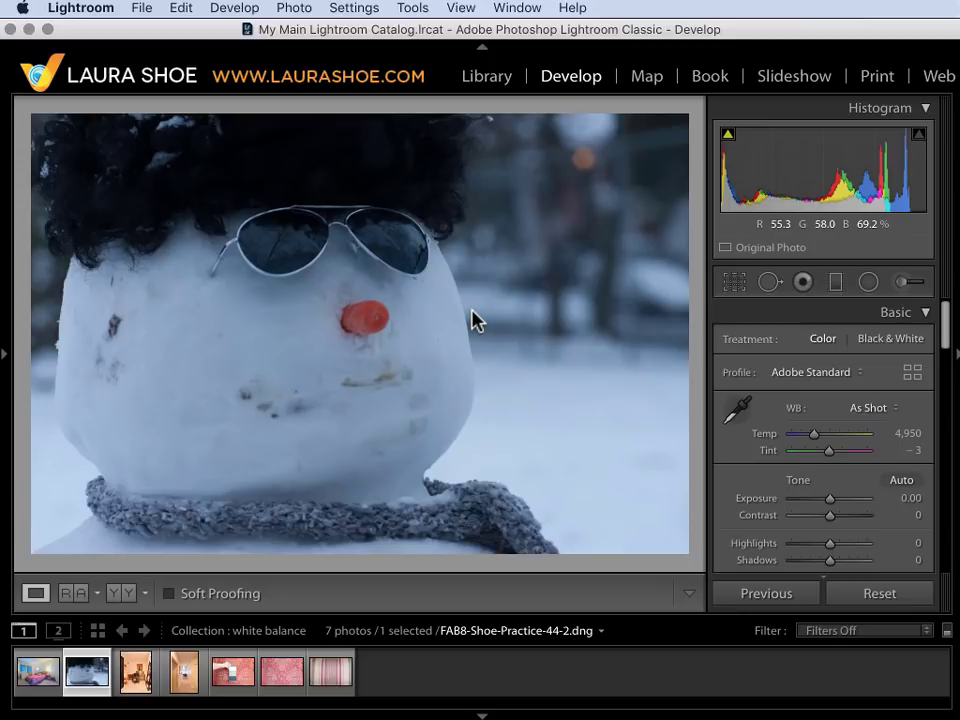
pyautogui.moveTo(486, 330)
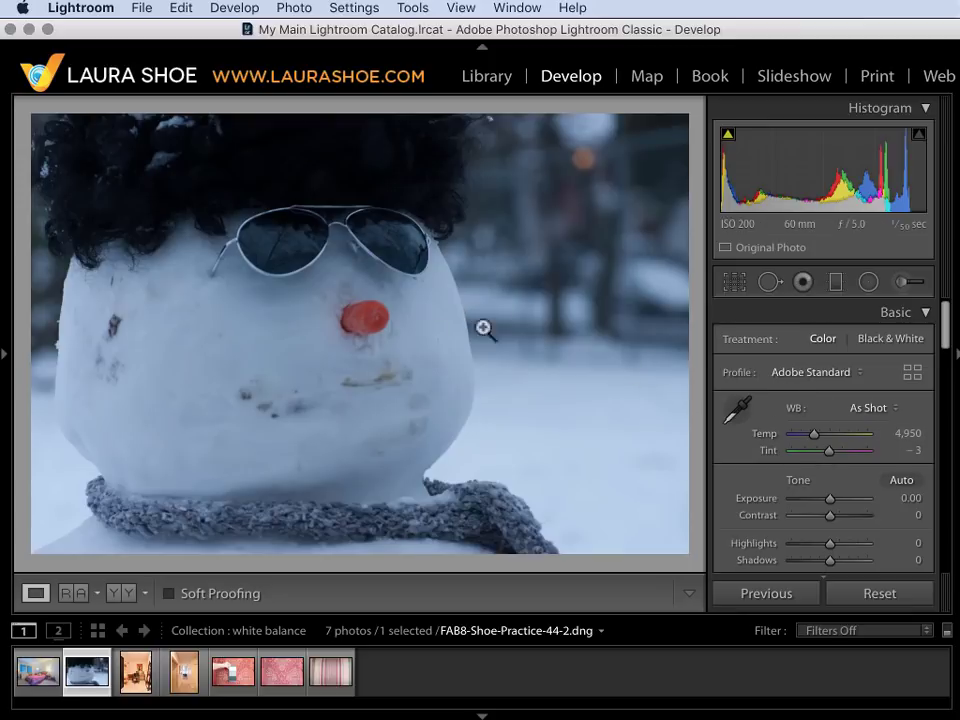
pyautogui.moveTo(788, 466)
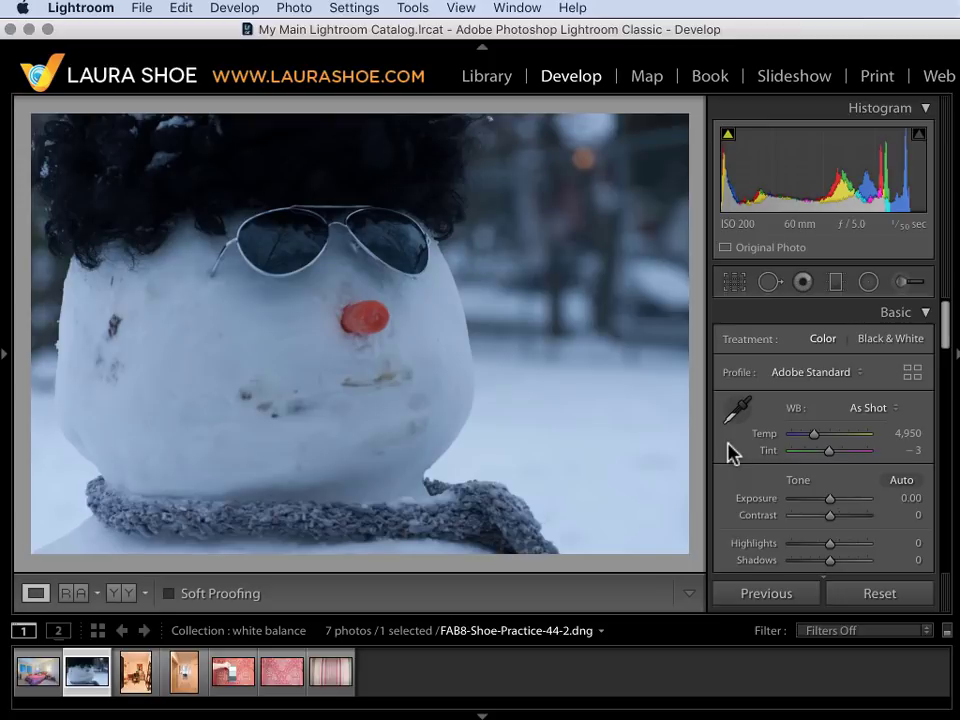
pyautogui.moveTo(700, 444)
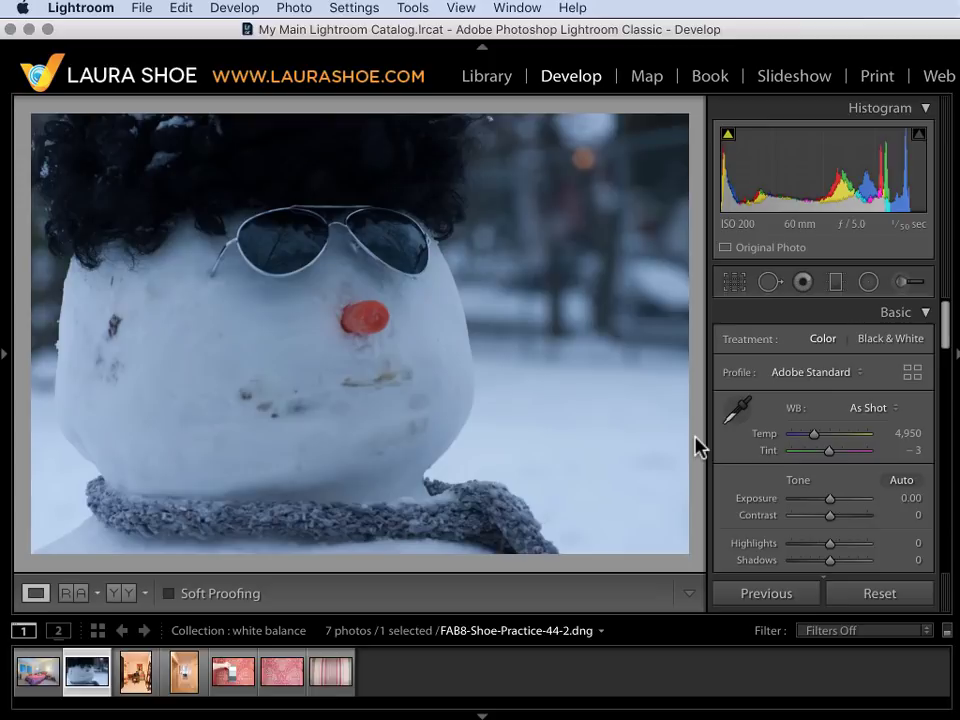
pyautogui.moveTo(744, 440)
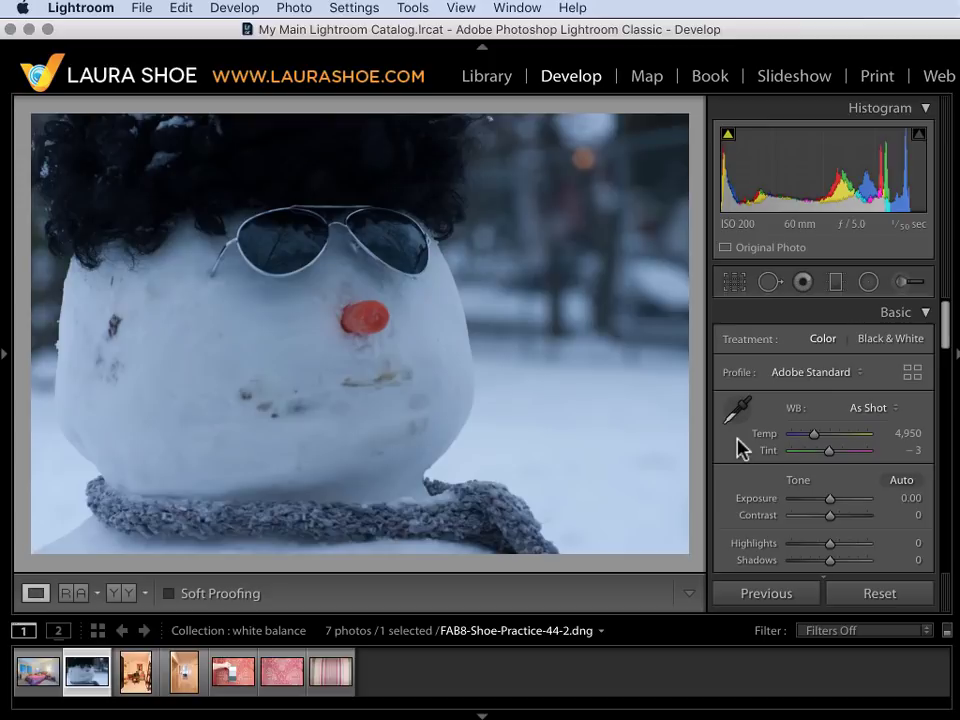
pyautogui.moveTo(544, 368)
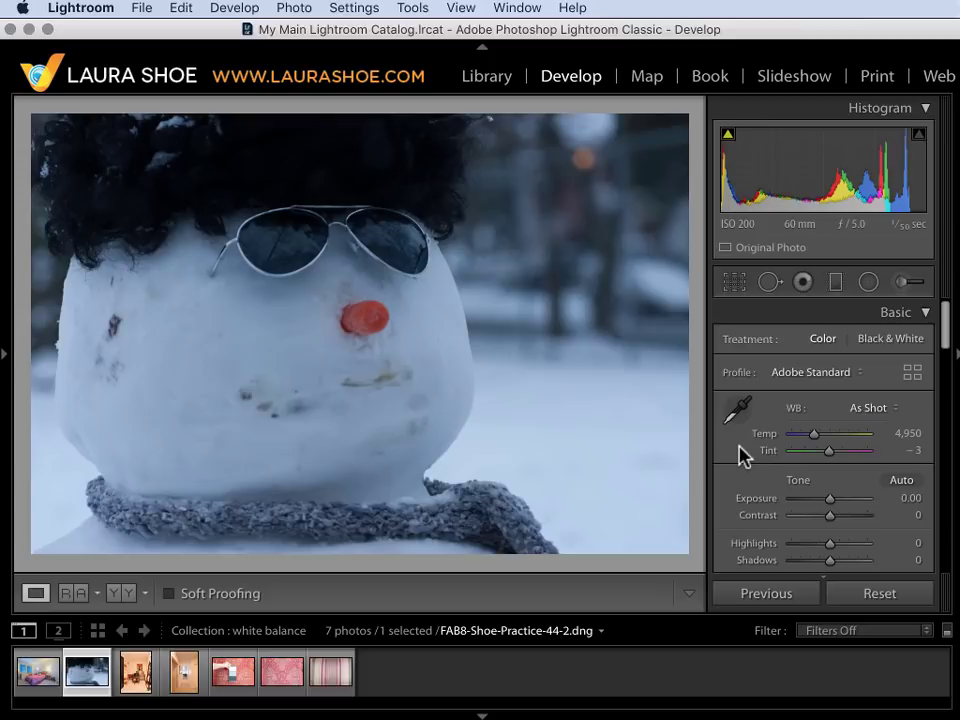
pyautogui.moveTo(744, 464)
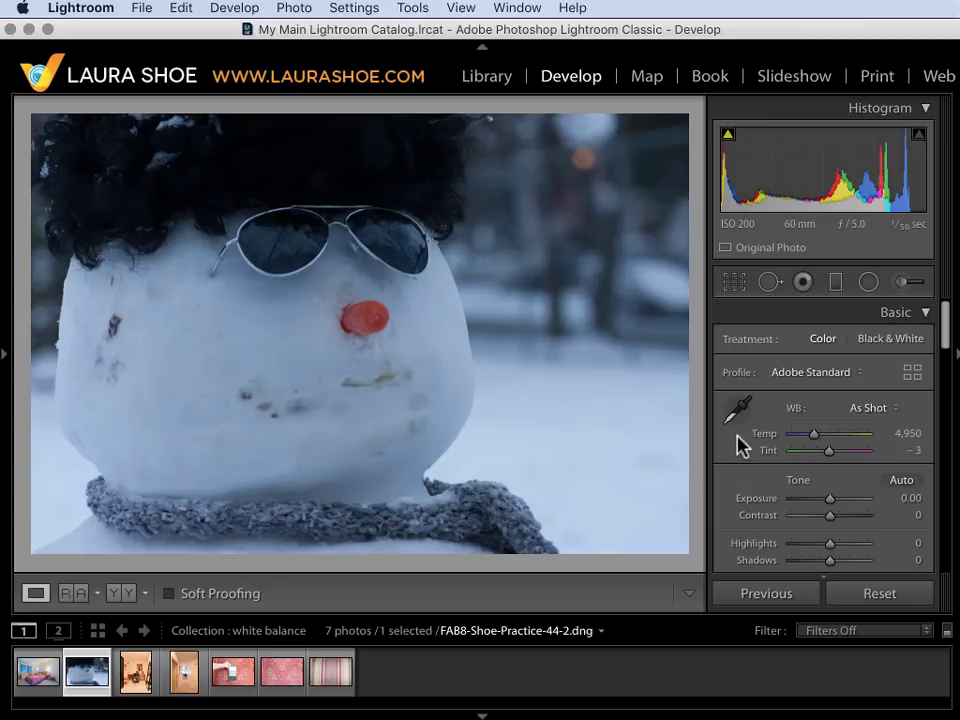
pyautogui.moveTo(584, 384)
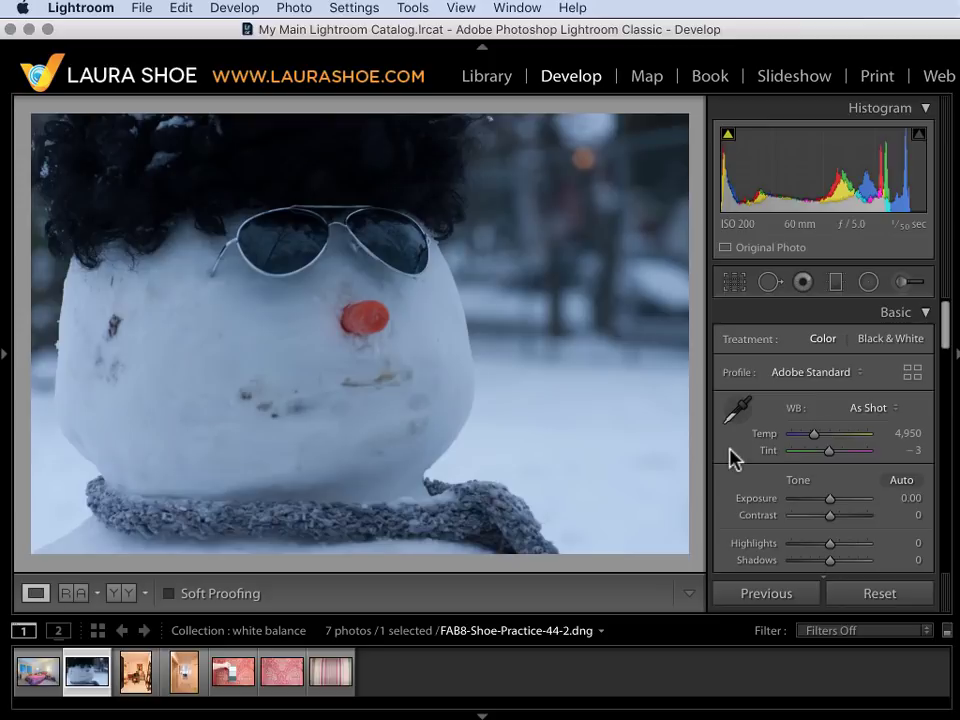
pyautogui.moveTo(760, 440)
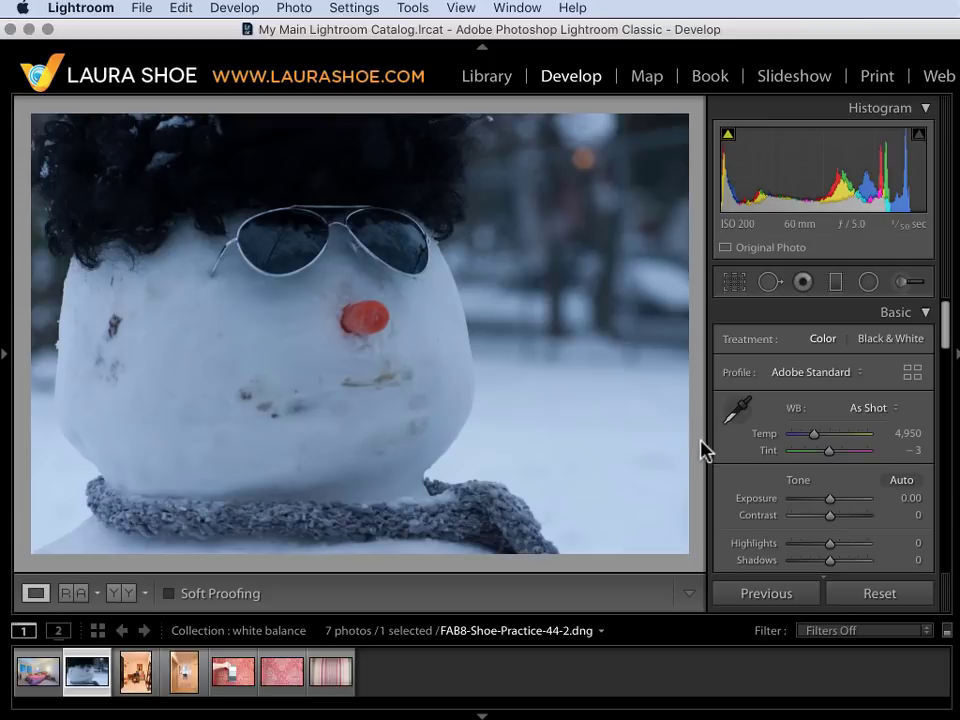
pyautogui.moveTo(644, 358)
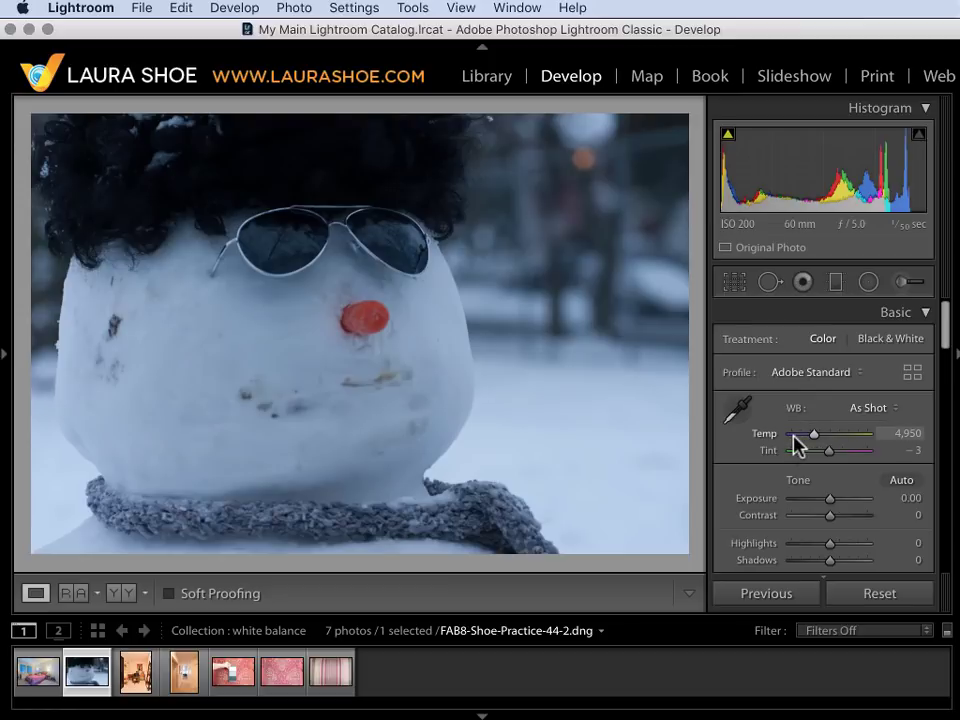
pyautogui.moveTo(808, 444)
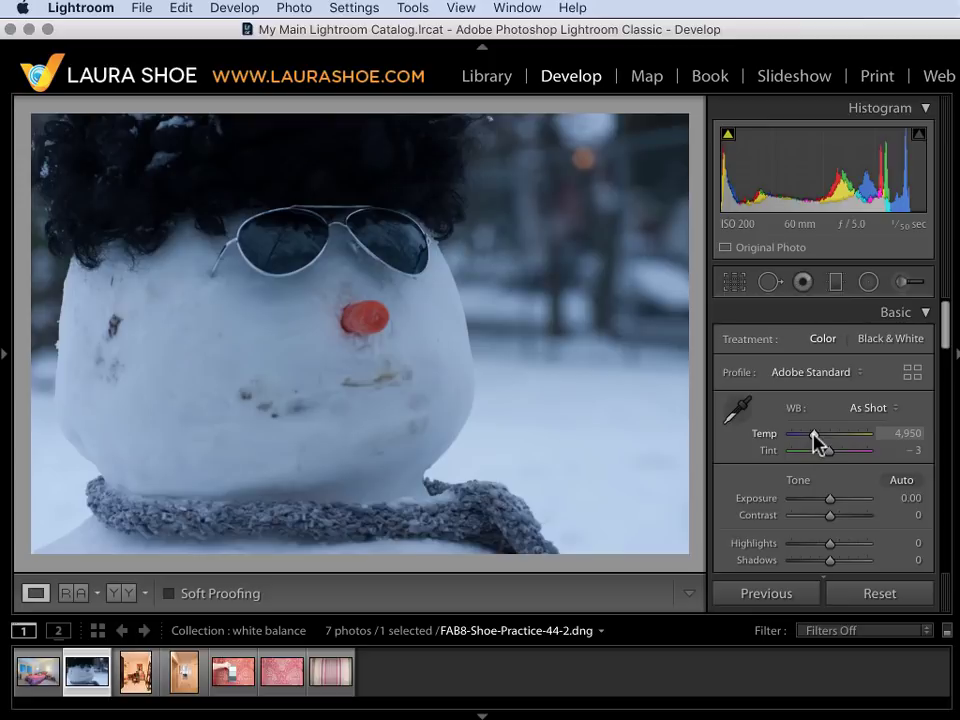
# Raise the snowman photo's Temp from 4,950 to about 6,762 to cancel the blue cast.
pyautogui.moveTo(800, 432); pyautogui.dragTo(820, 432)
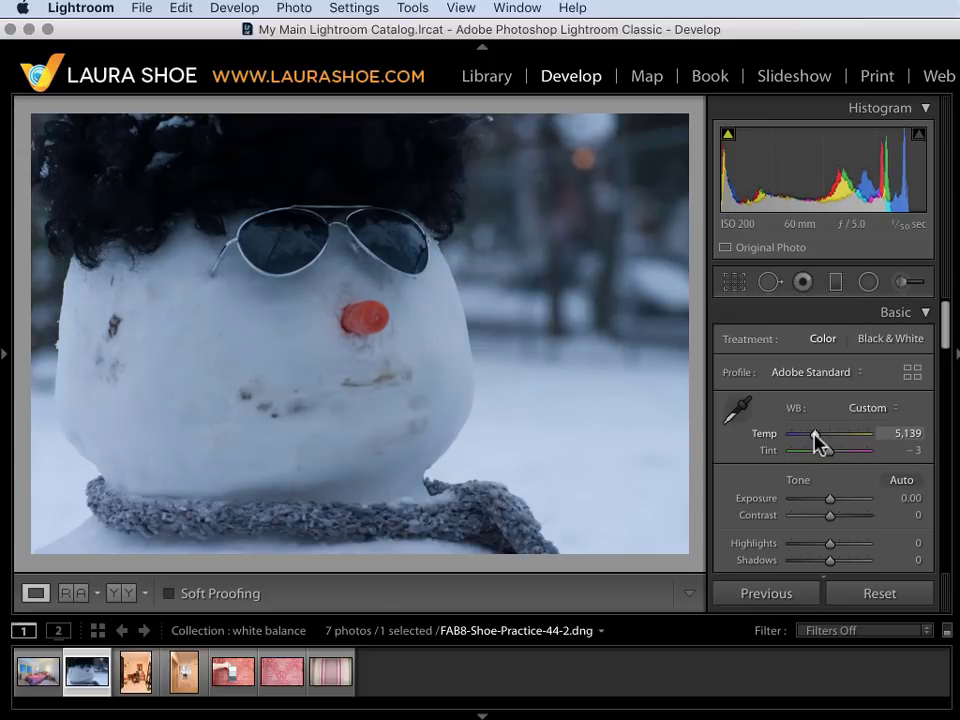
pyautogui.moveTo(816, 444); pyautogui.dragTo(830, 444)
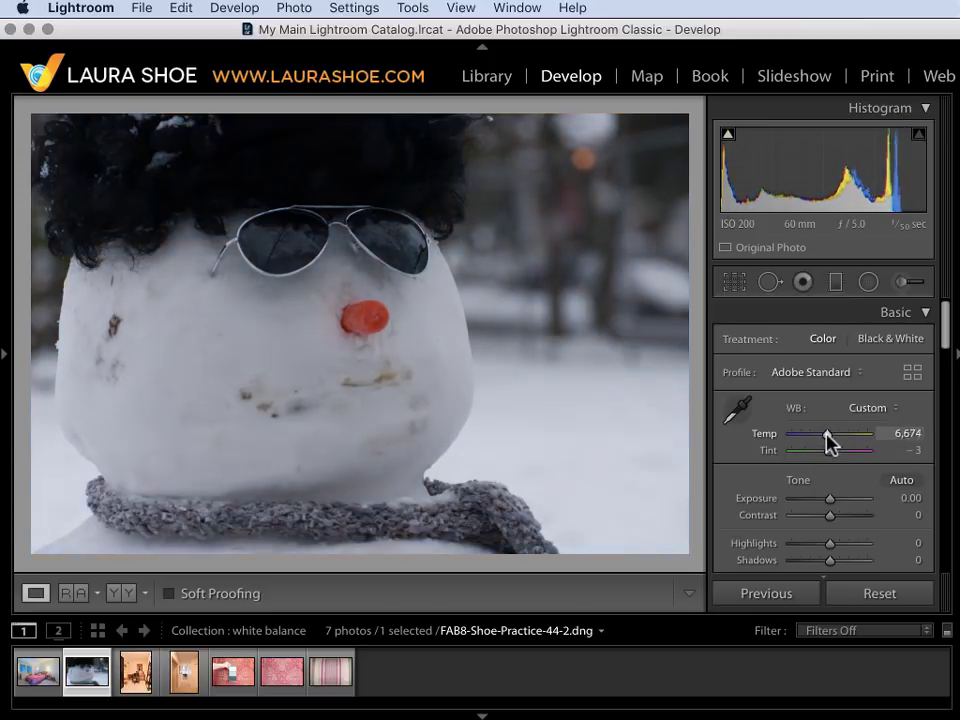
pyautogui.moveTo(824, 432); pyautogui.dragTo(832, 432)
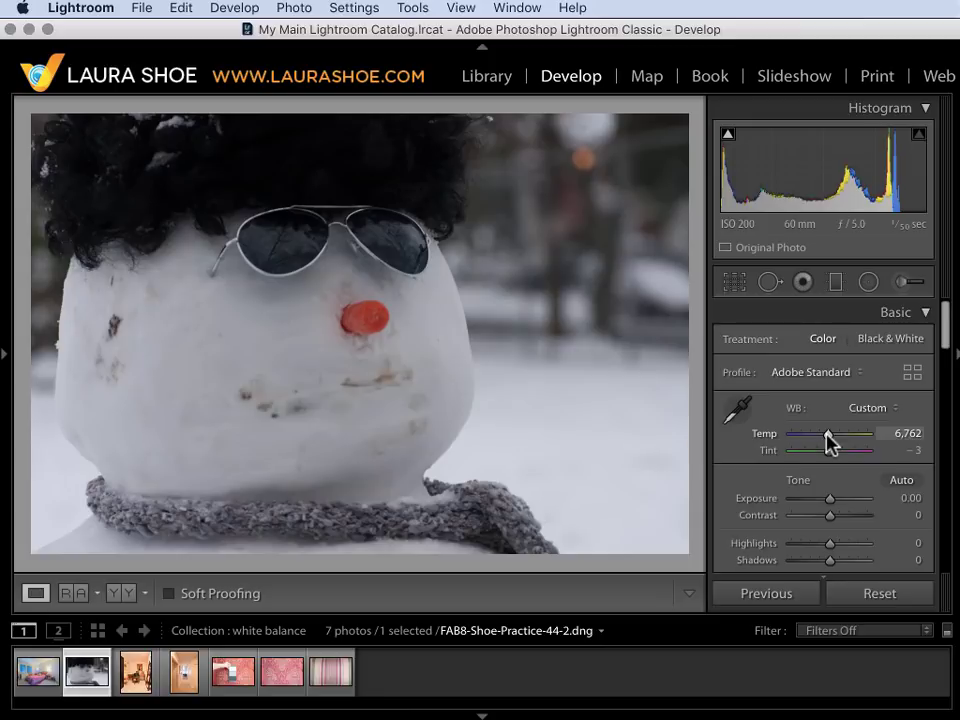
pyautogui.moveTo(444, 380)
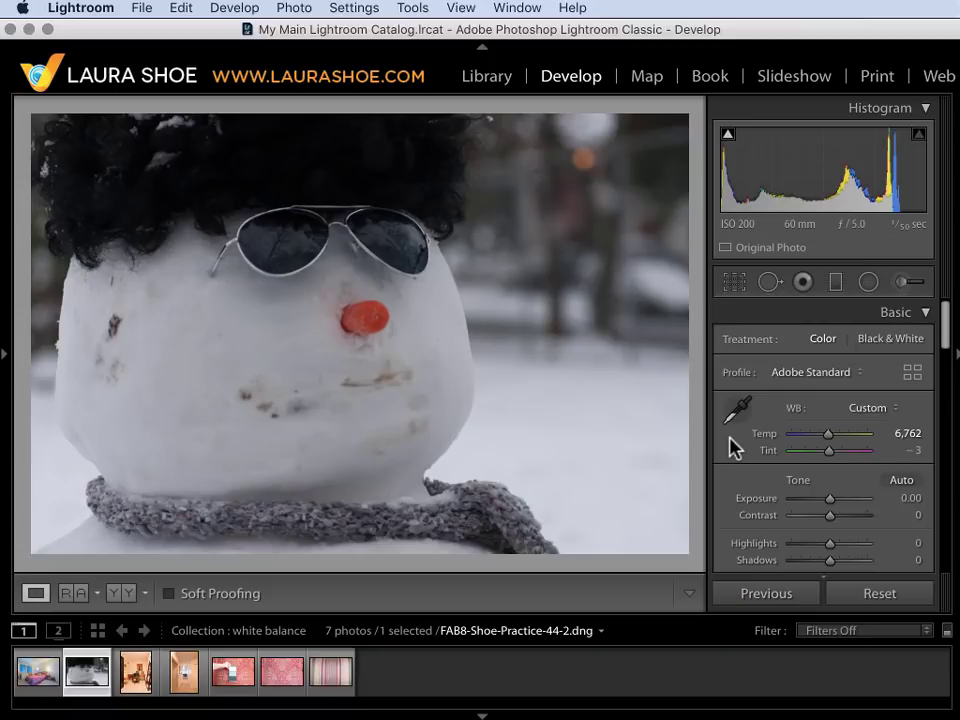
pyautogui.moveTo(772, 436)
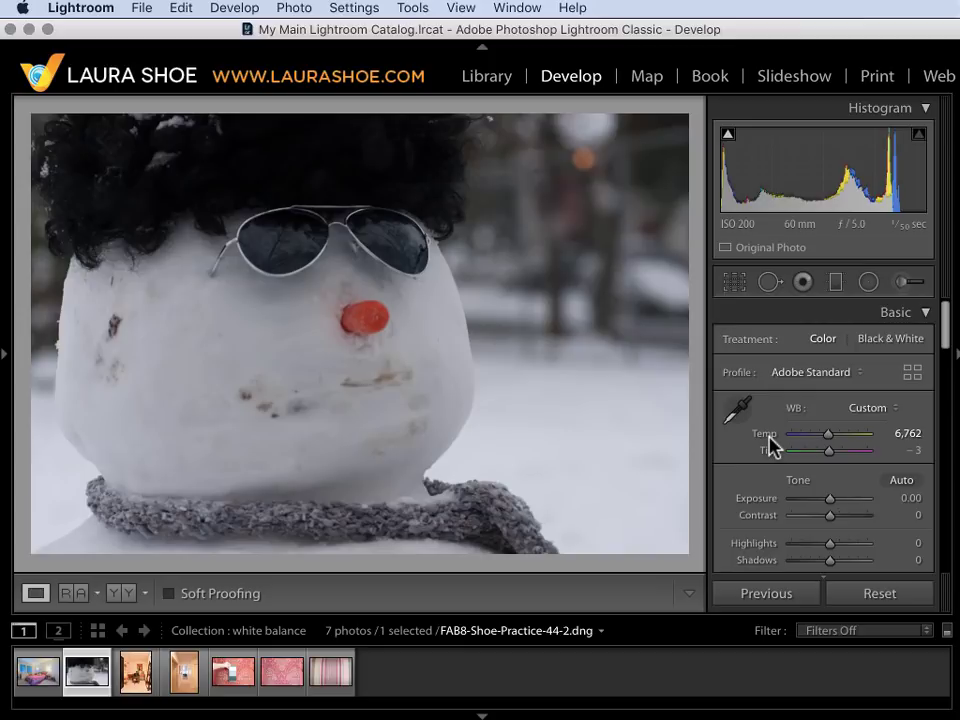
# Return Temp to as-shot, then apply the Cloudy white balance preset (6,500 / +10).
pyautogui.moveTo(830, 432); pyautogui.dragTo(814, 432)
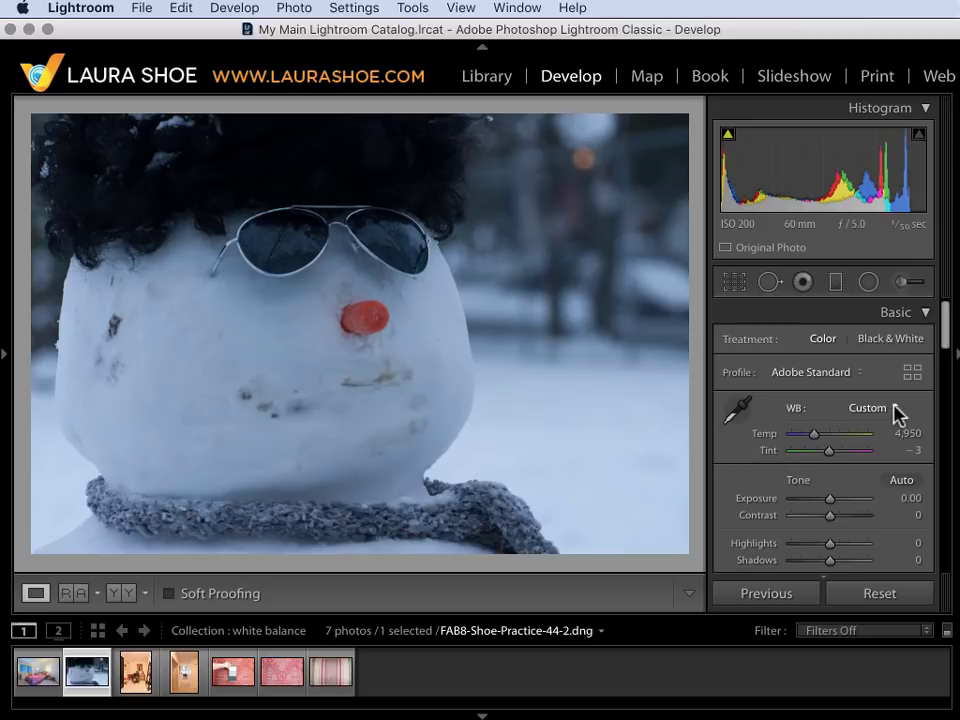
pyautogui.click(868, 408)
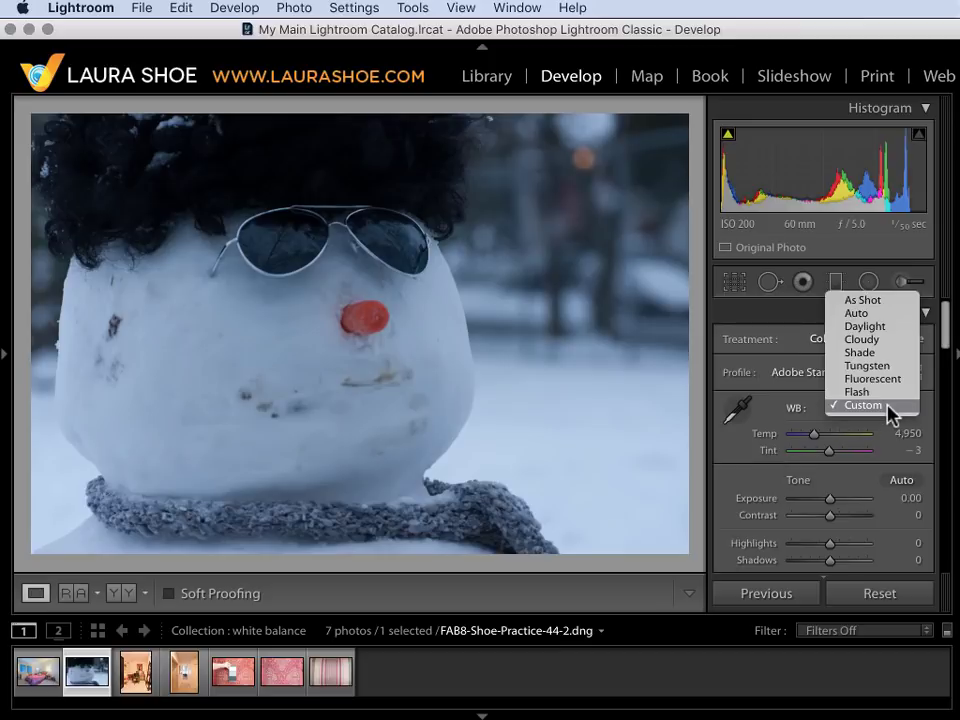
pyautogui.moveTo(890, 326)
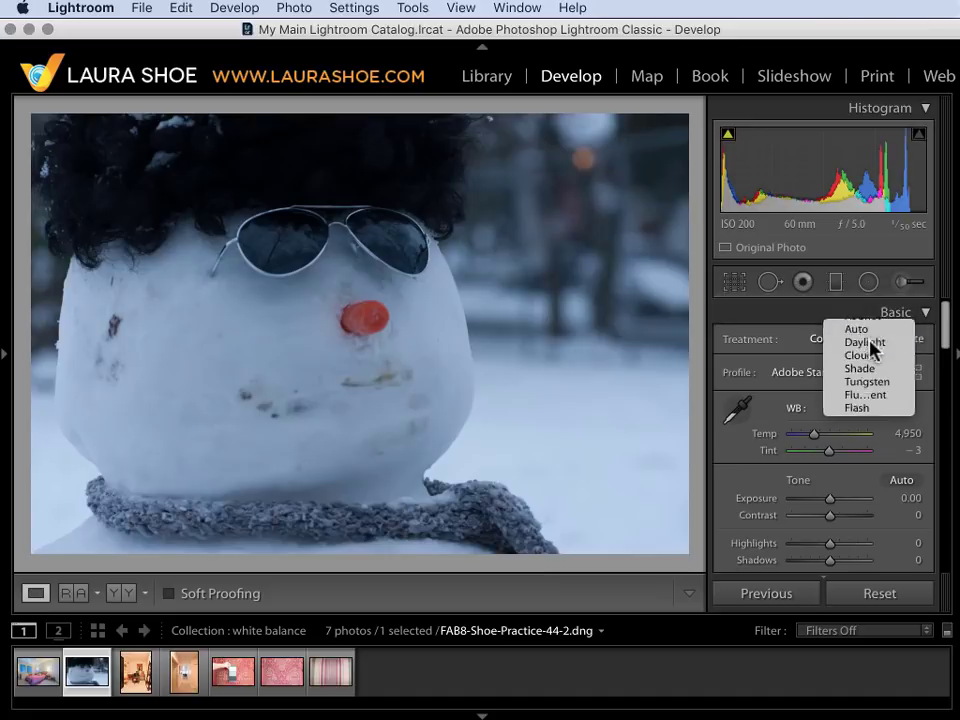
pyautogui.click(860, 356)
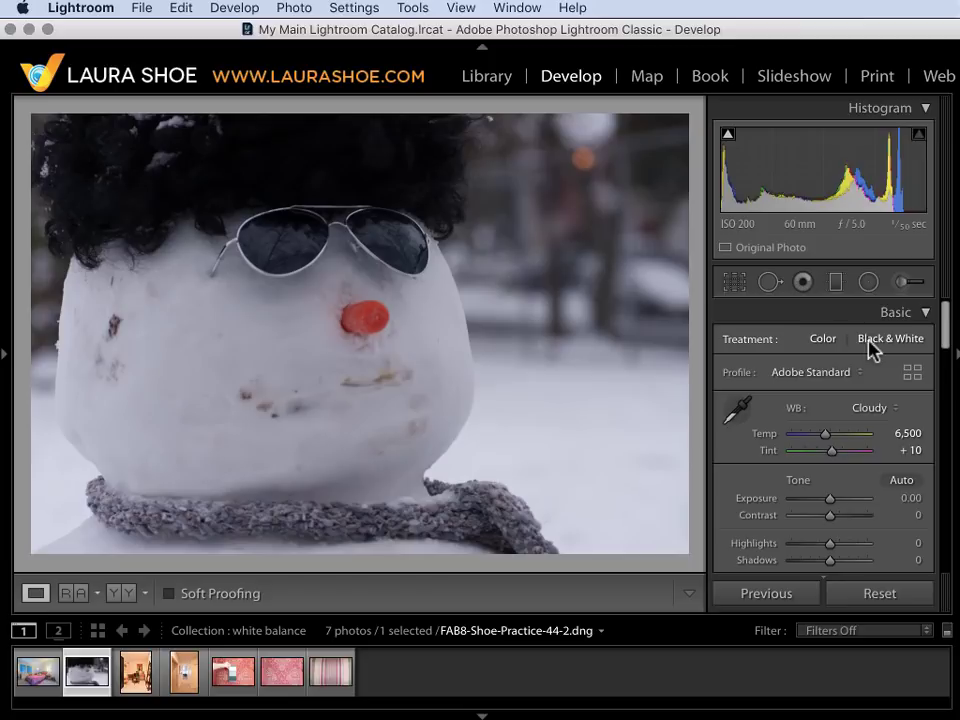
pyautogui.moveTo(404, 360)
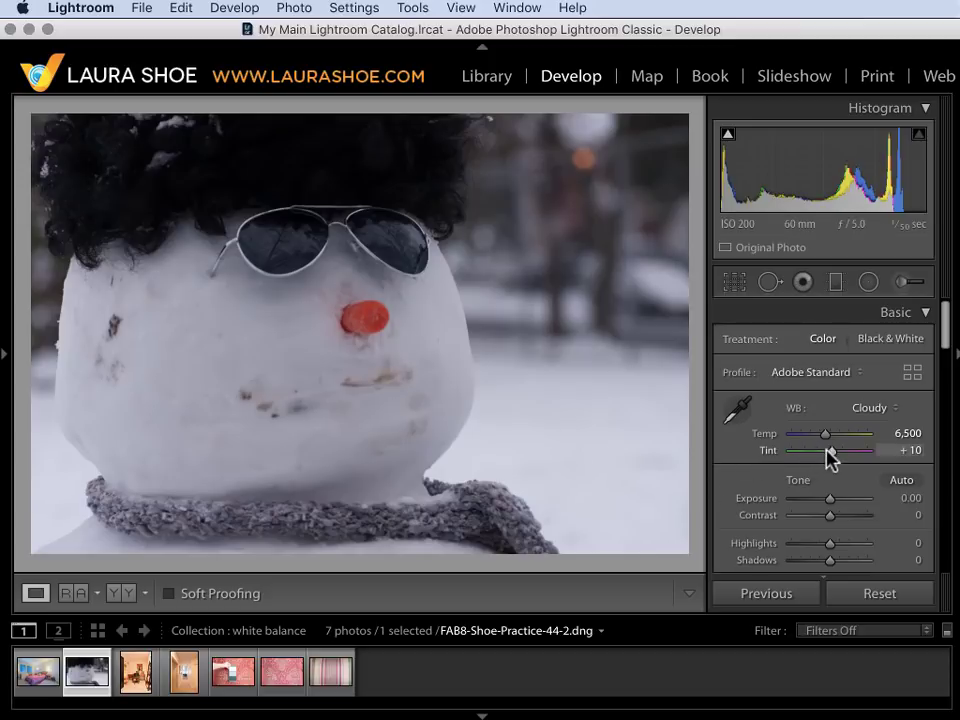
# Lower the snowman photo's Tint from +3 to −2 for less magenta.
pyautogui.moveTo(856, 450); pyautogui.dragTo(838, 450)
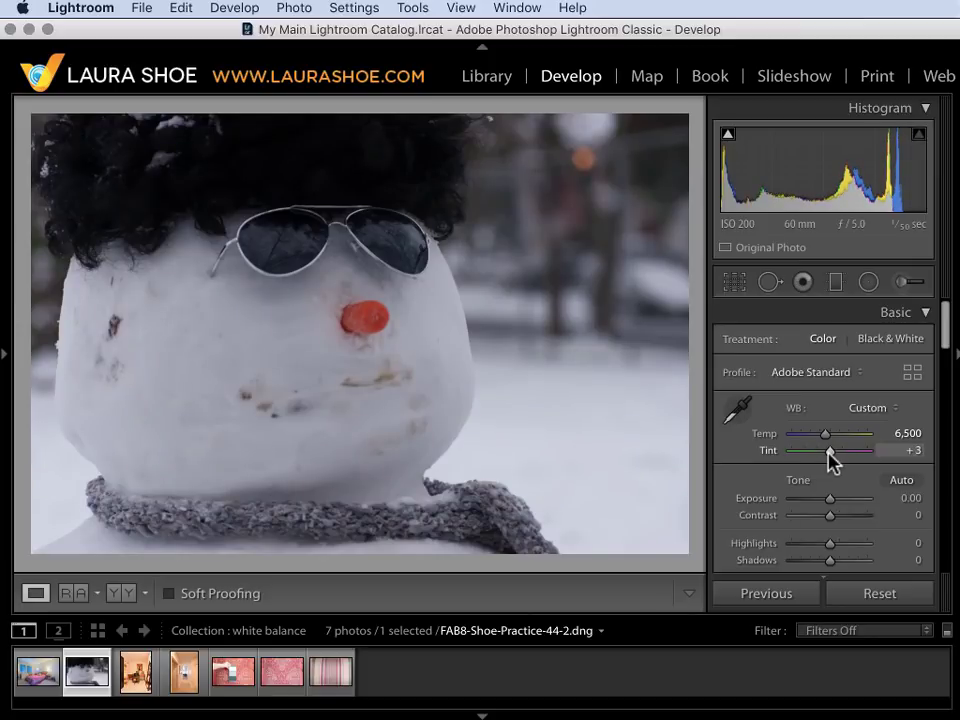
pyautogui.moveTo(836, 450); pyautogui.dragTo(810, 450)
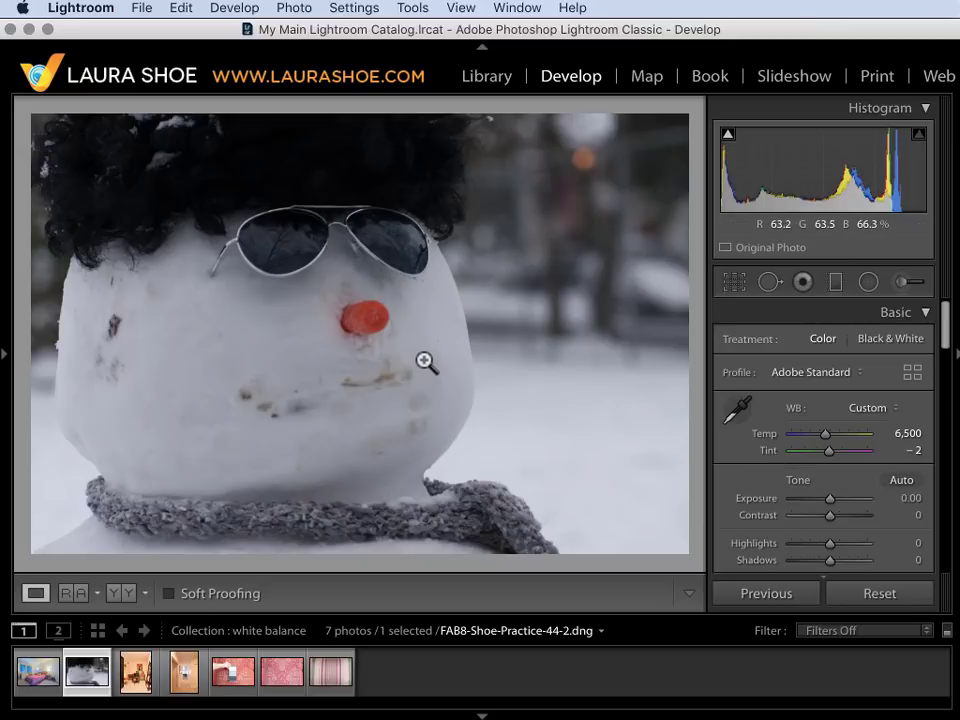
pyautogui.click(136, 672)
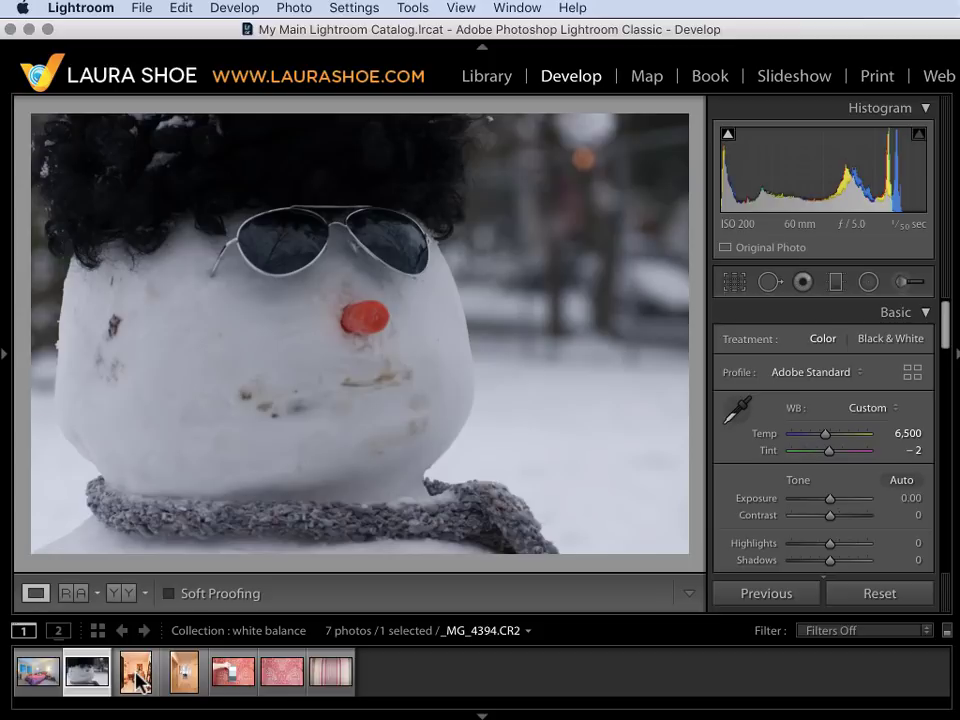
# Load the home office photo (_MG_4394.CR2) from the filmstrip into Develop.
pyautogui.click(136, 672)
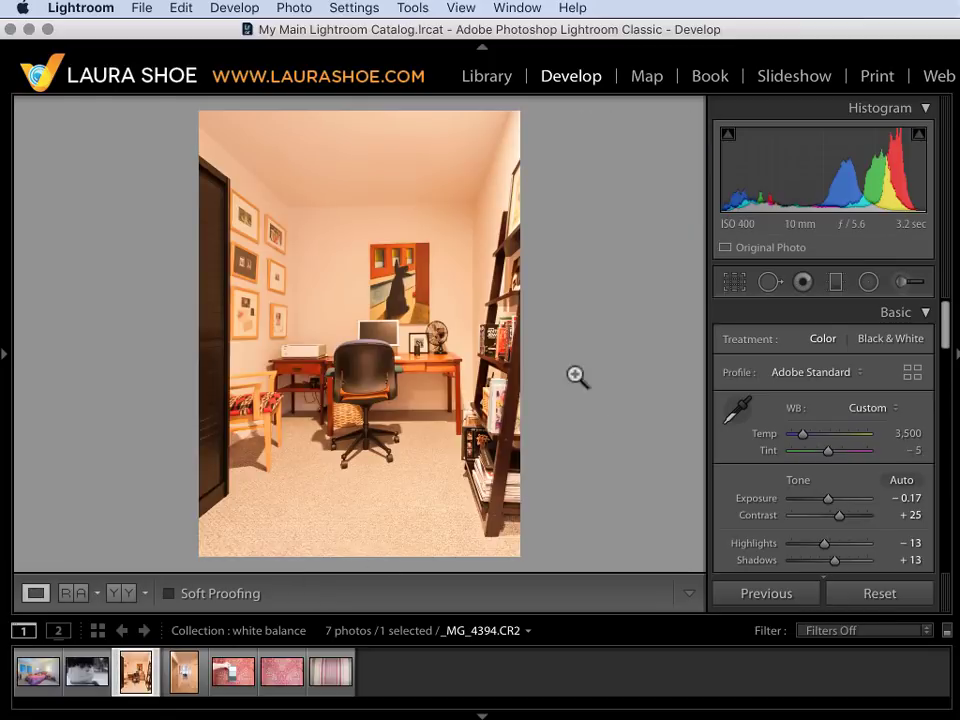
pyautogui.moveTo(360, 144)
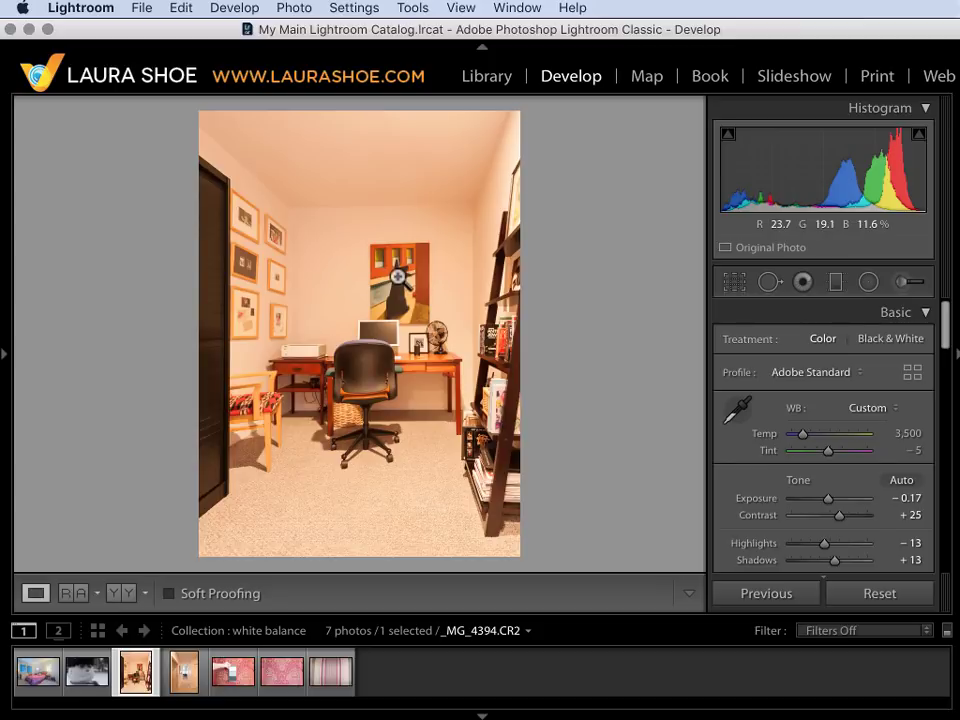
pyautogui.moveTo(312, 264)
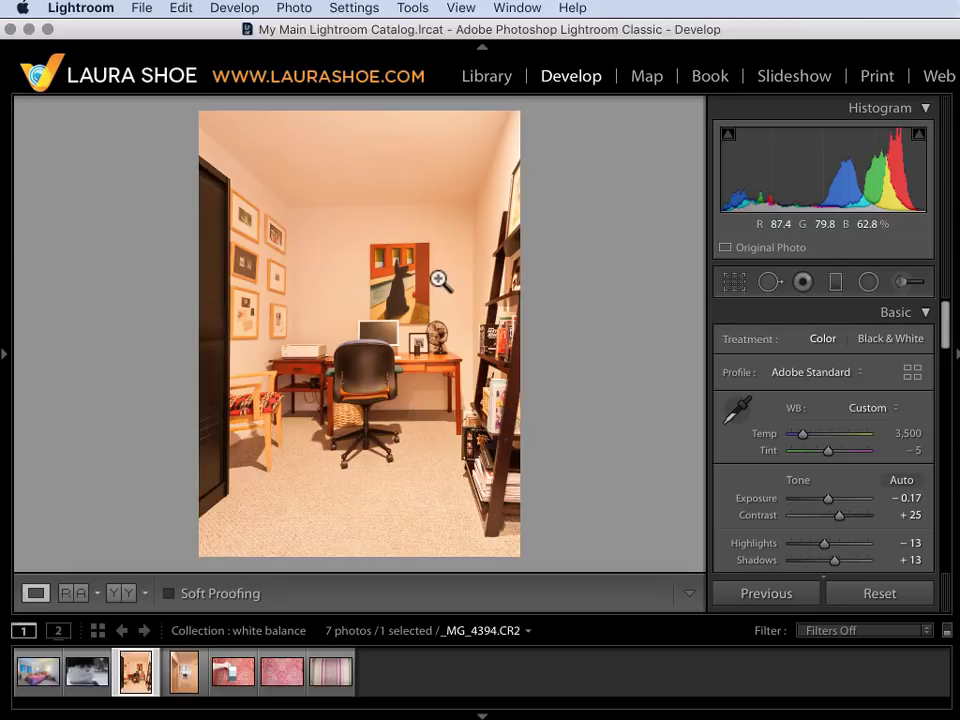
pyautogui.moveTo(628, 396)
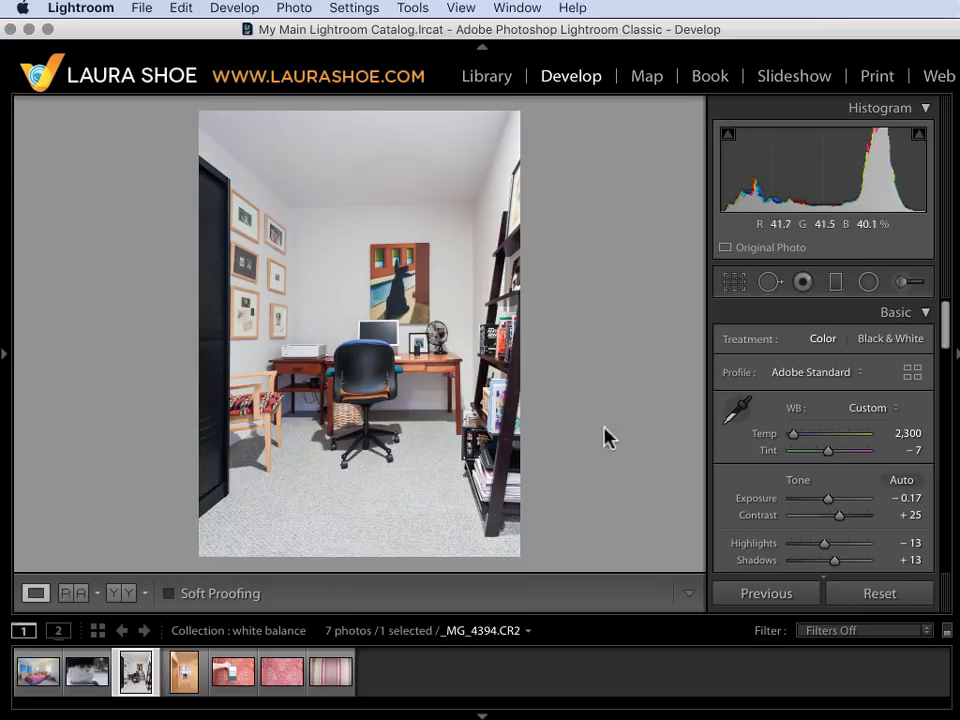
# Sample the white wall with the White Balance Selector, keeping the picker active afterwards.
pyautogui.click(738, 408)
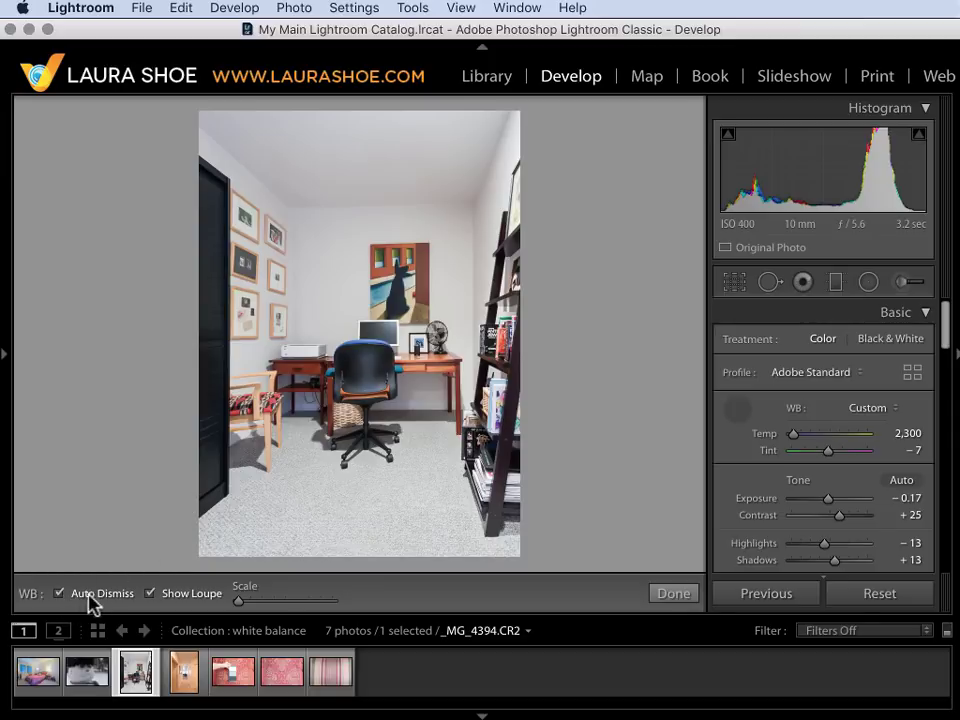
pyautogui.click(60, 592)
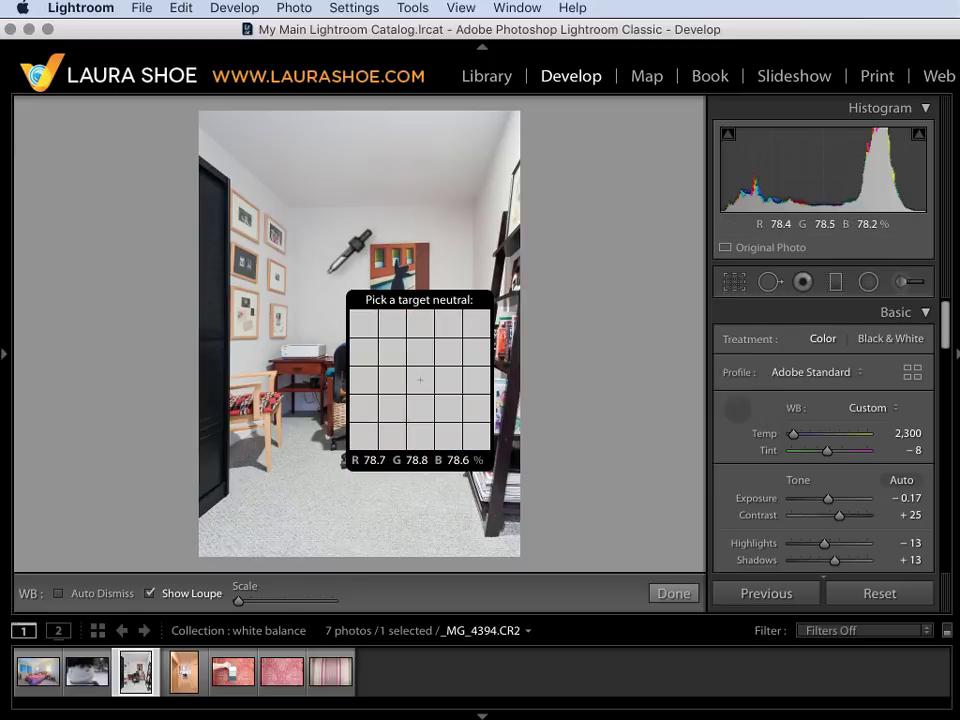
pyautogui.click(420, 378)
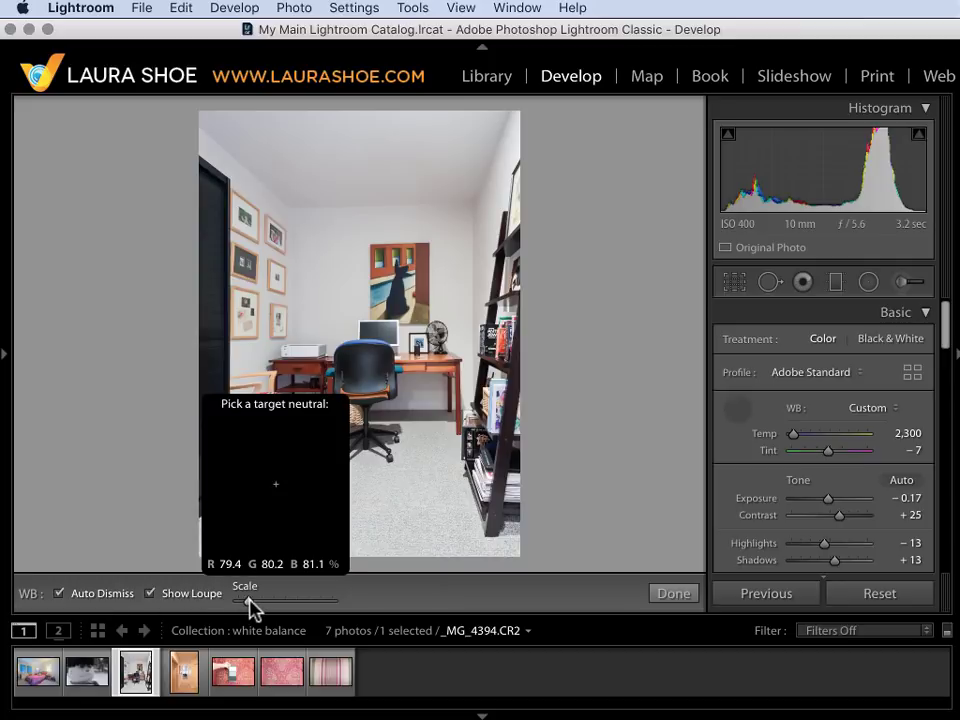
pyautogui.moveTo(290, 604)
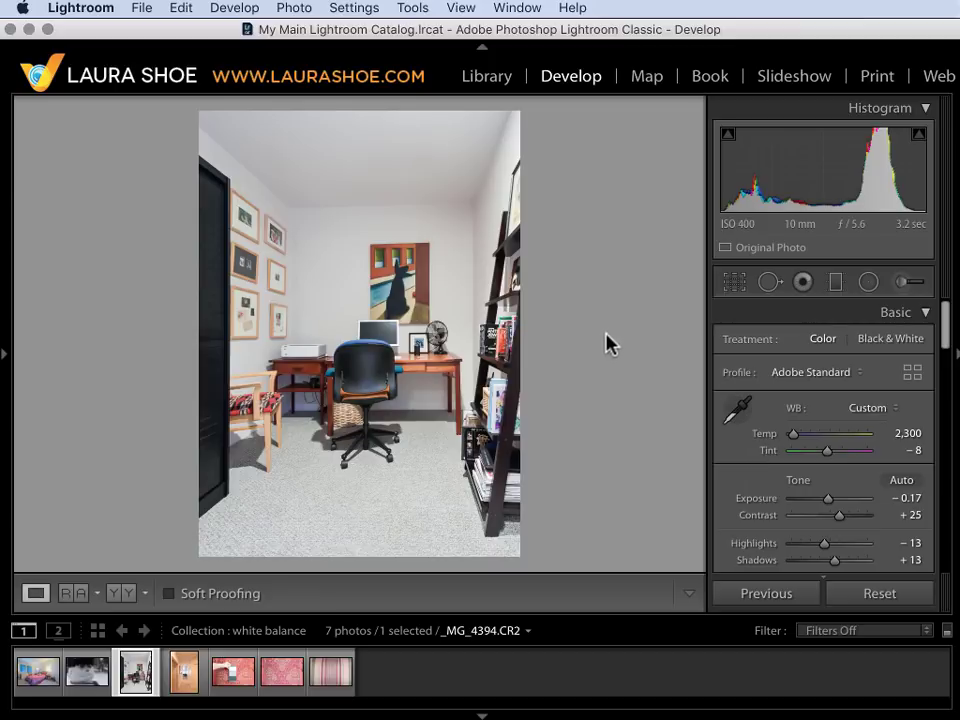
pyautogui.moveTo(604, 340)
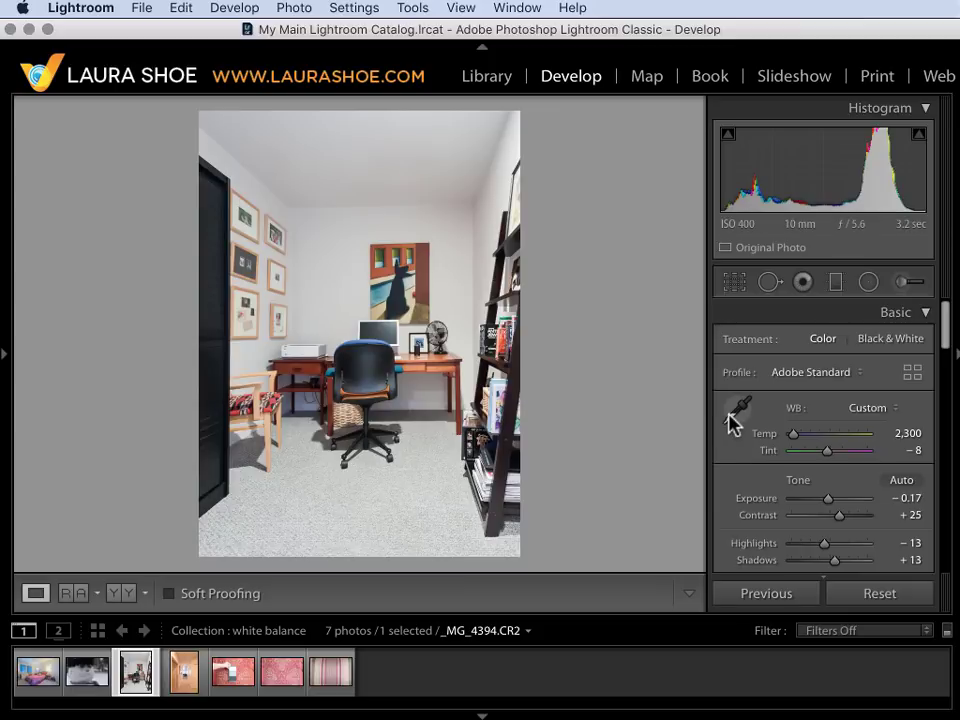
pyautogui.moveTo(604, 420)
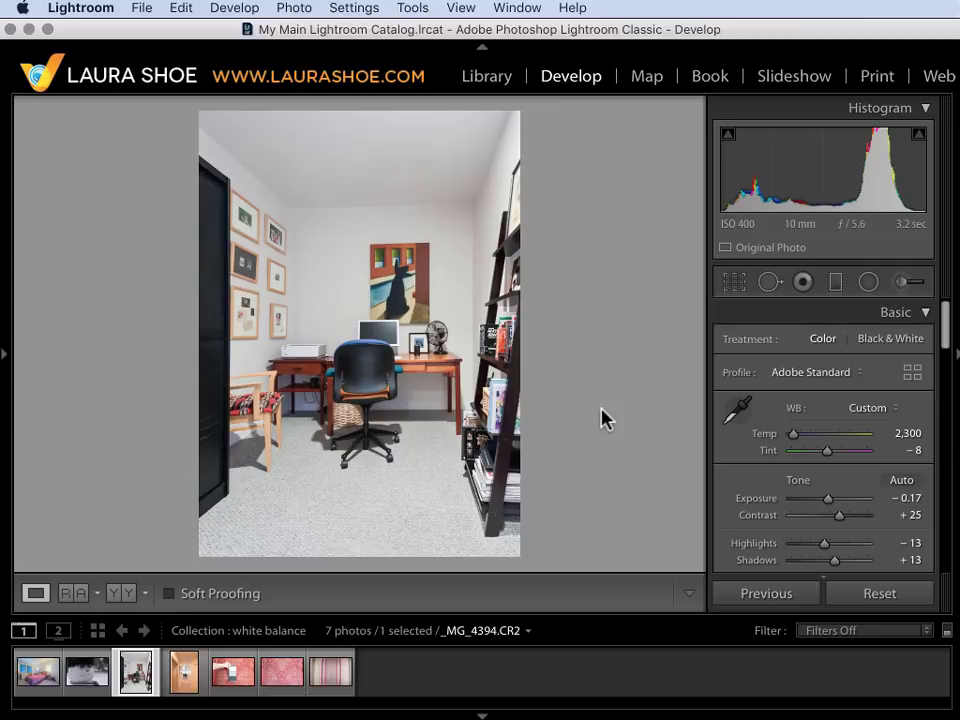
pyautogui.moveTo(736, 428)
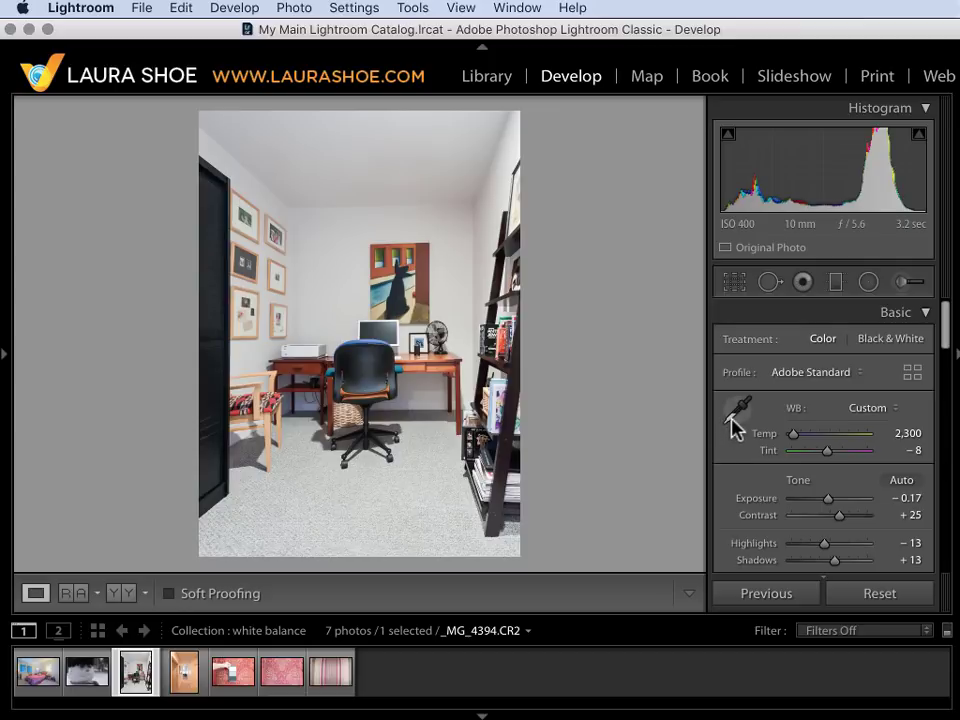
# Nudge the office photo's Temp from 2,300 up to about 2,600.
pyautogui.moveTo(792, 432); pyautogui.dragTo(800, 432)
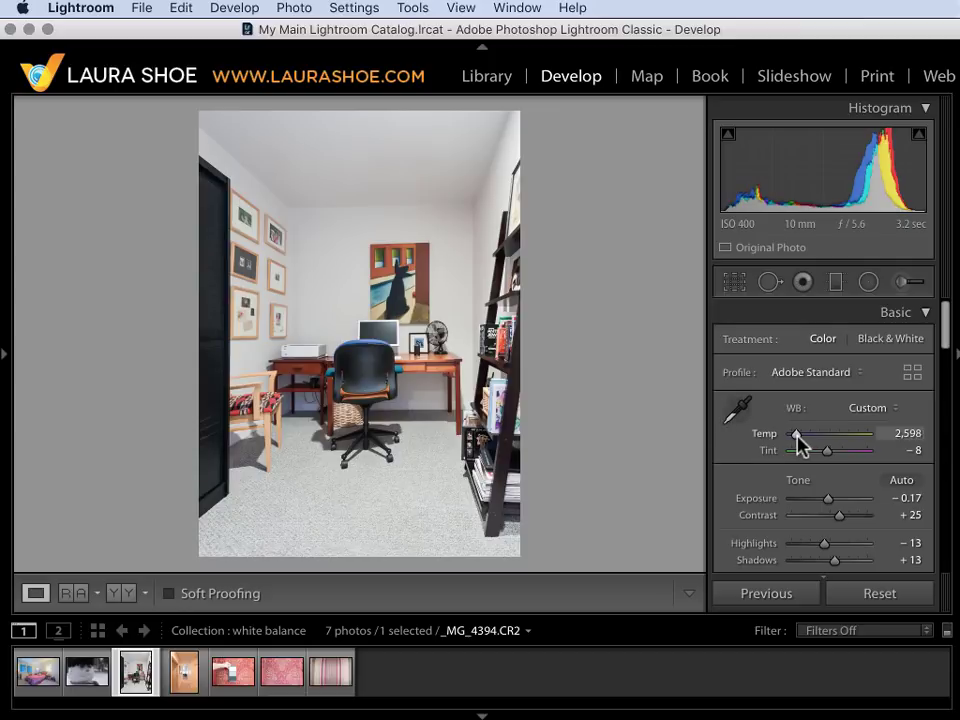
pyautogui.moveTo(798, 432); pyautogui.dragTo(796, 432)
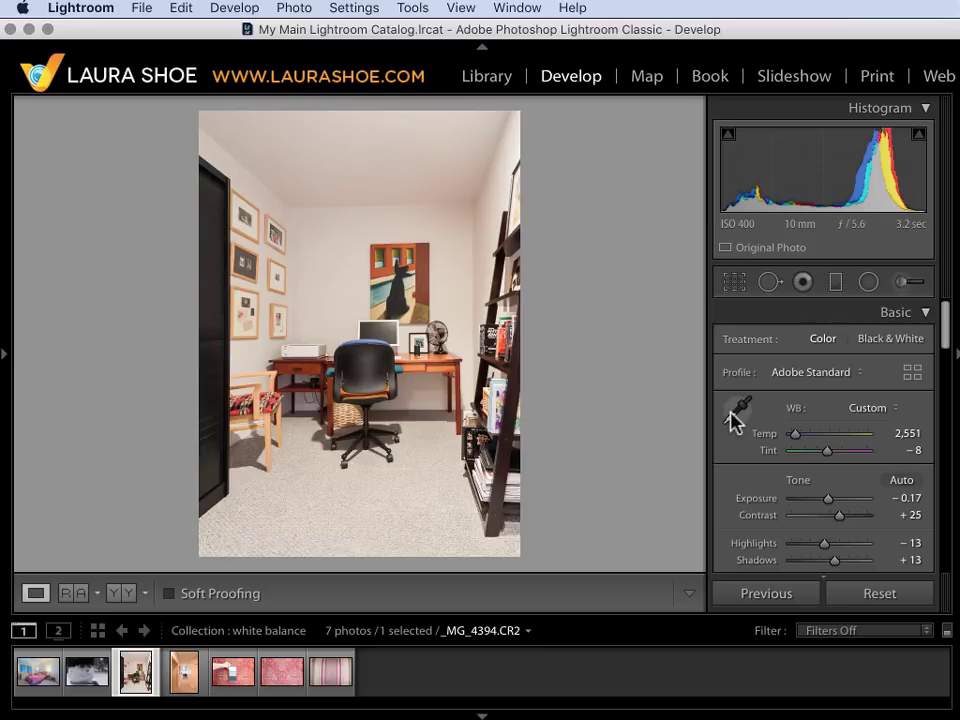
pyautogui.moveTo(796, 450)
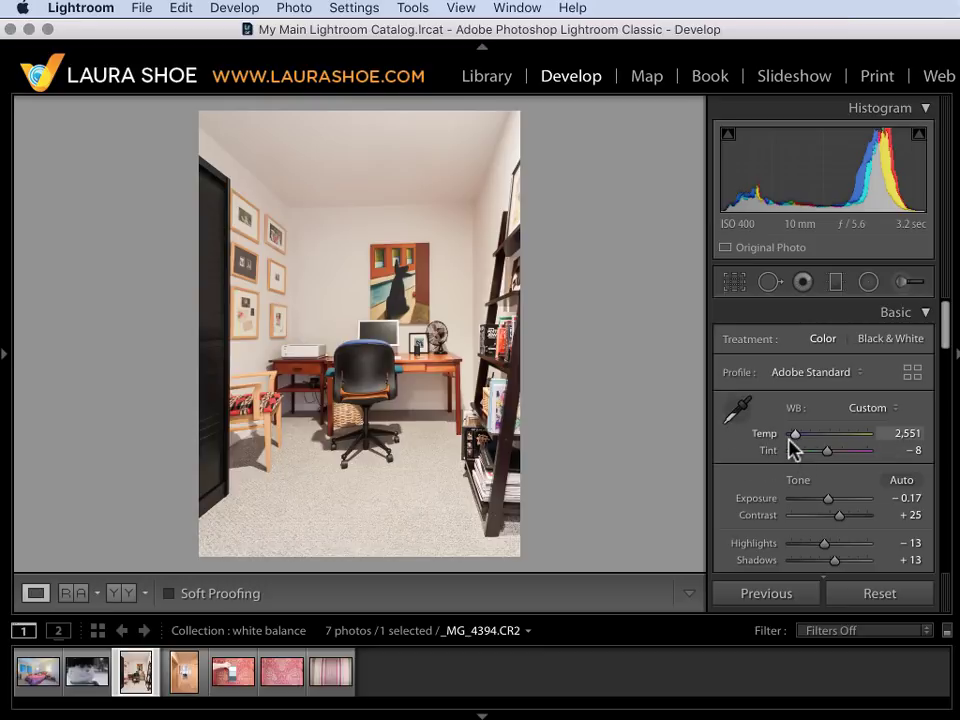
pyautogui.moveTo(624, 390)
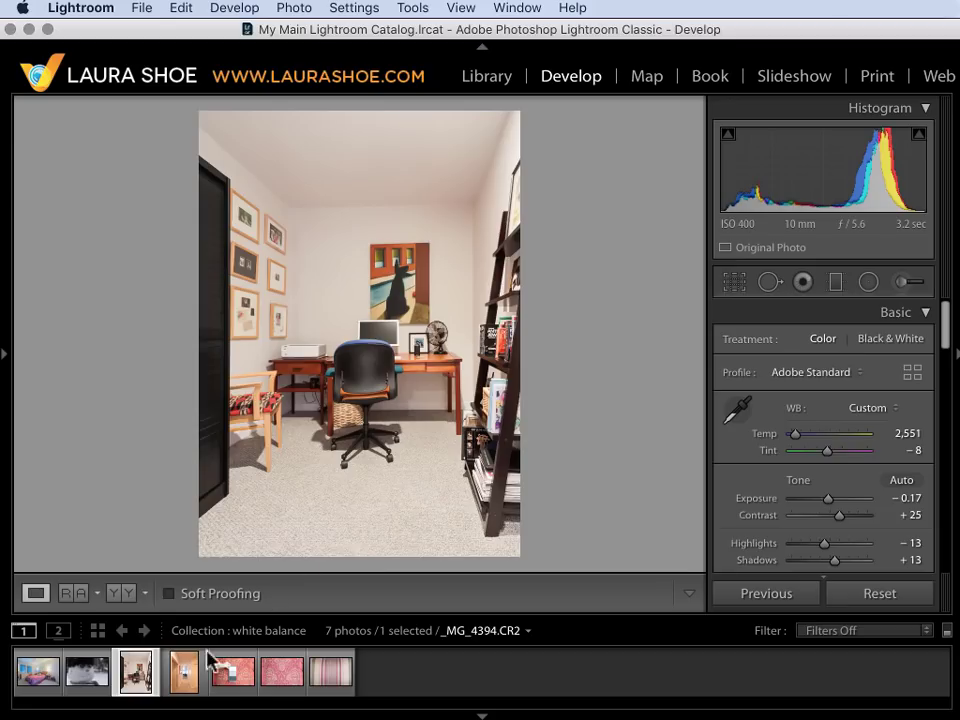
# Load the hallway photo (_MG_4399.CR2) from the filmstrip into Develop.
pyautogui.click(184, 672)
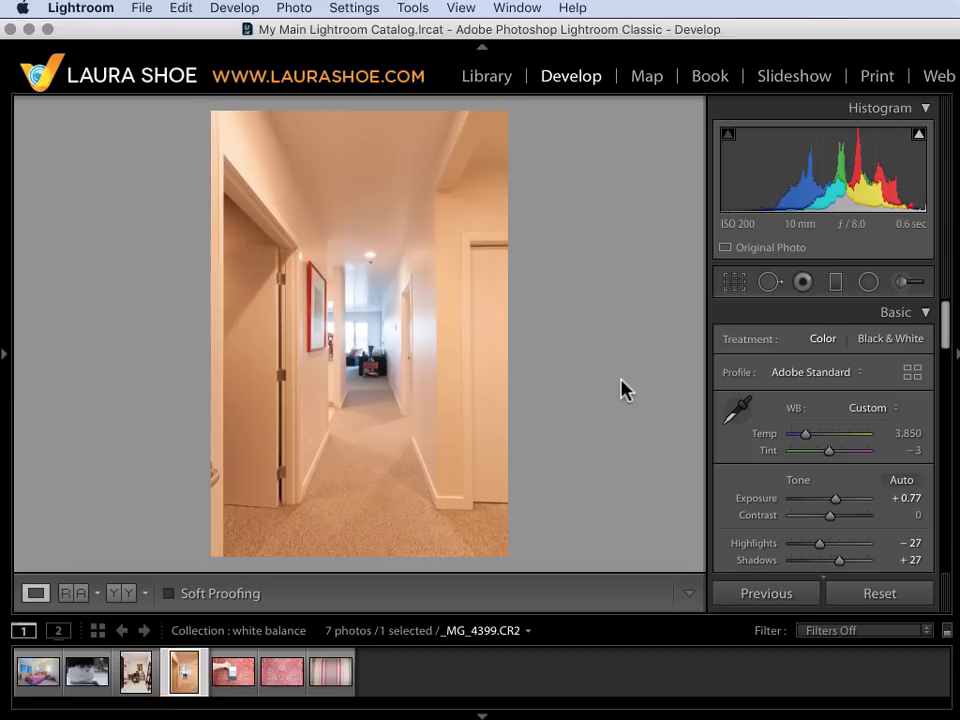
pyautogui.moveTo(376, 138)
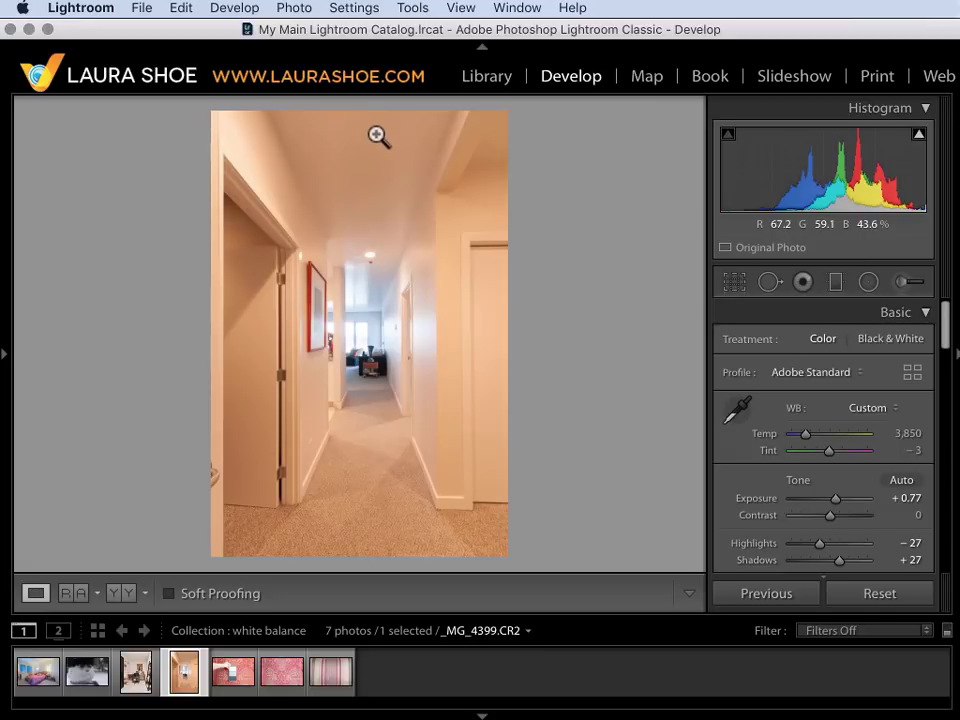
pyautogui.moveTo(376, 316)
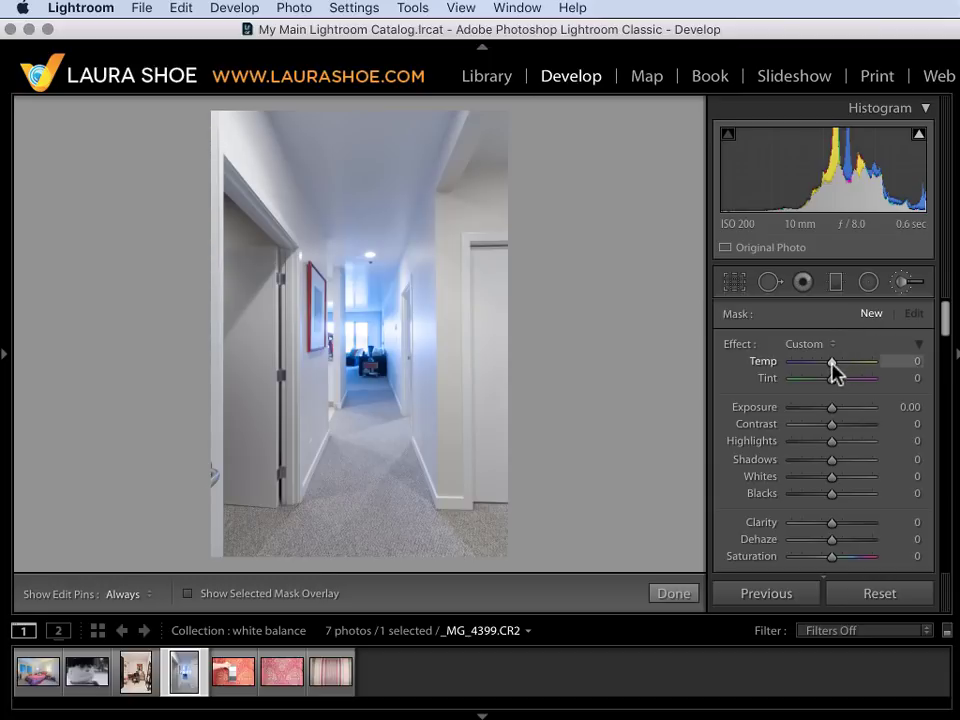
# Set the brush Temp to +41, paint the hallway's far end, and check the mask overlay coverage.
pyautogui.moveTo(832, 360); pyautogui.dragTo(848, 360)
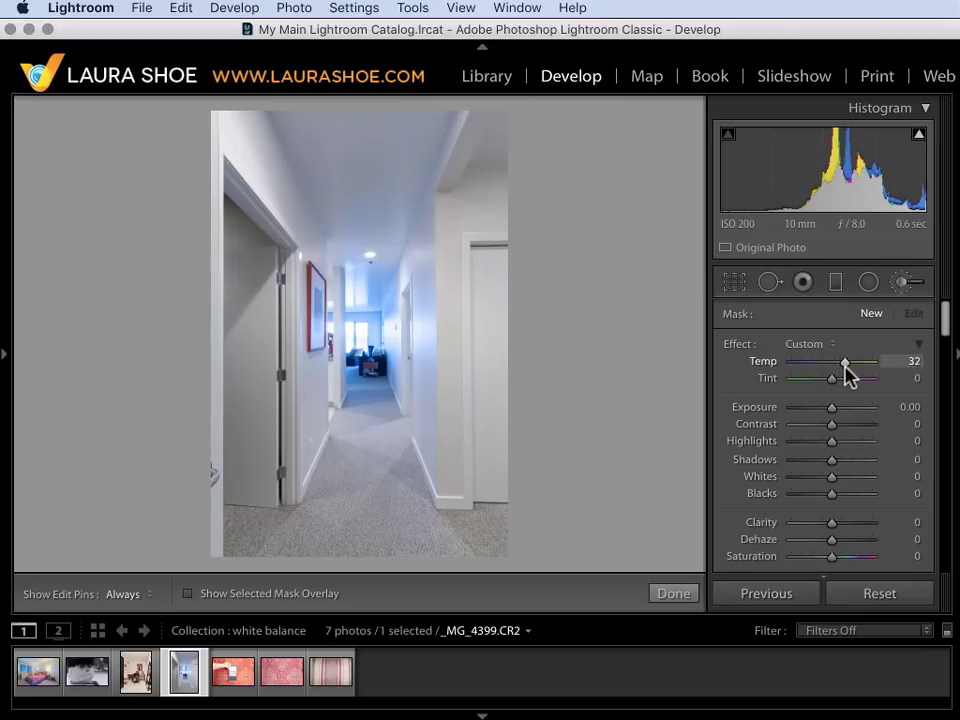
pyautogui.moveTo(832, 360); pyautogui.dragTo(848, 360)
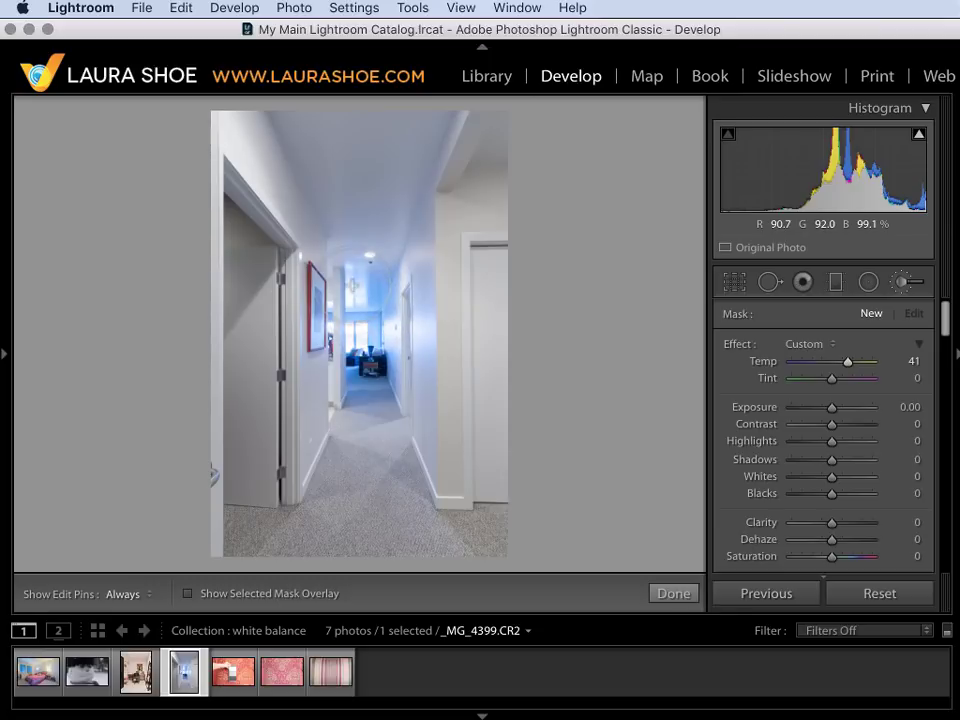
pyautogui.click(132, 594)
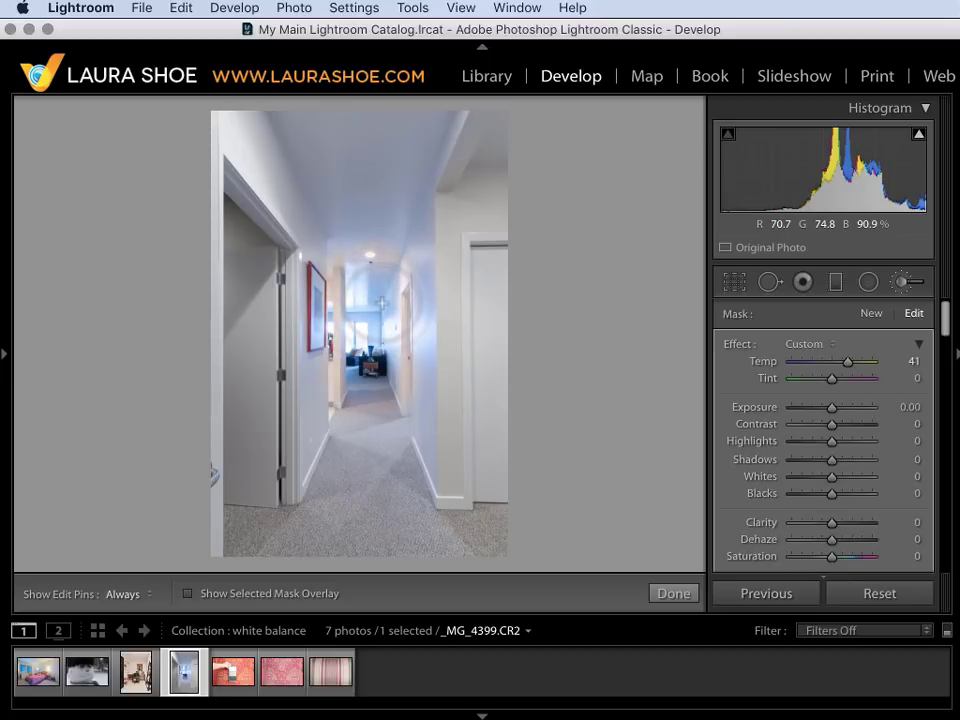
pyautogui.click(188, 592)
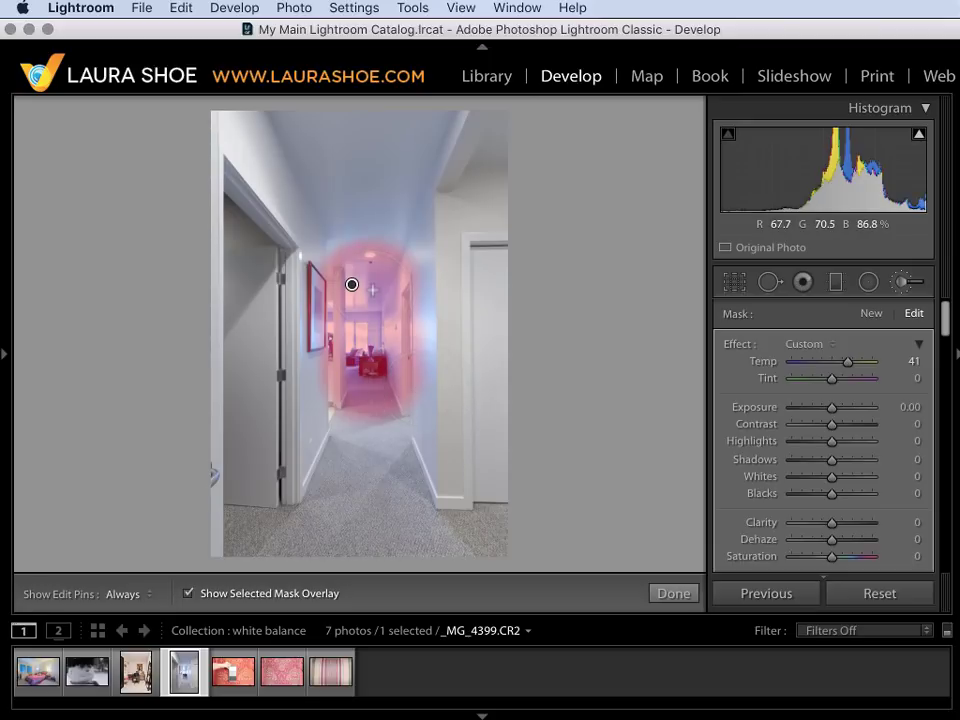
pyautogui.click(188, 592)
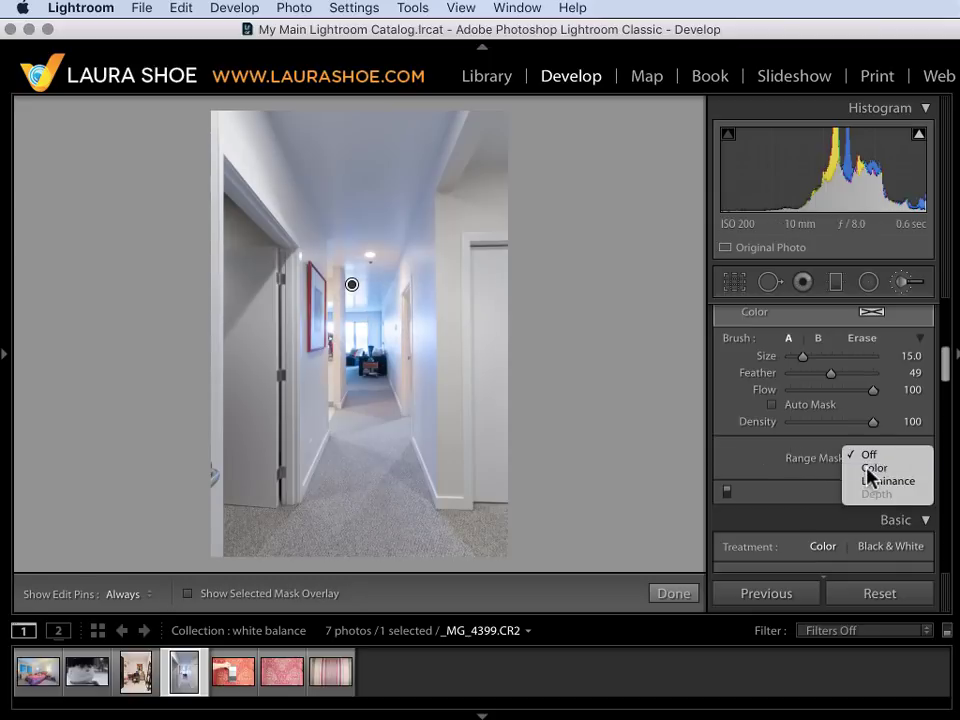
# Set Range Mask to Color and settle its Amount near 49 while previewing the mask.
pyautogui.click(868, 468)
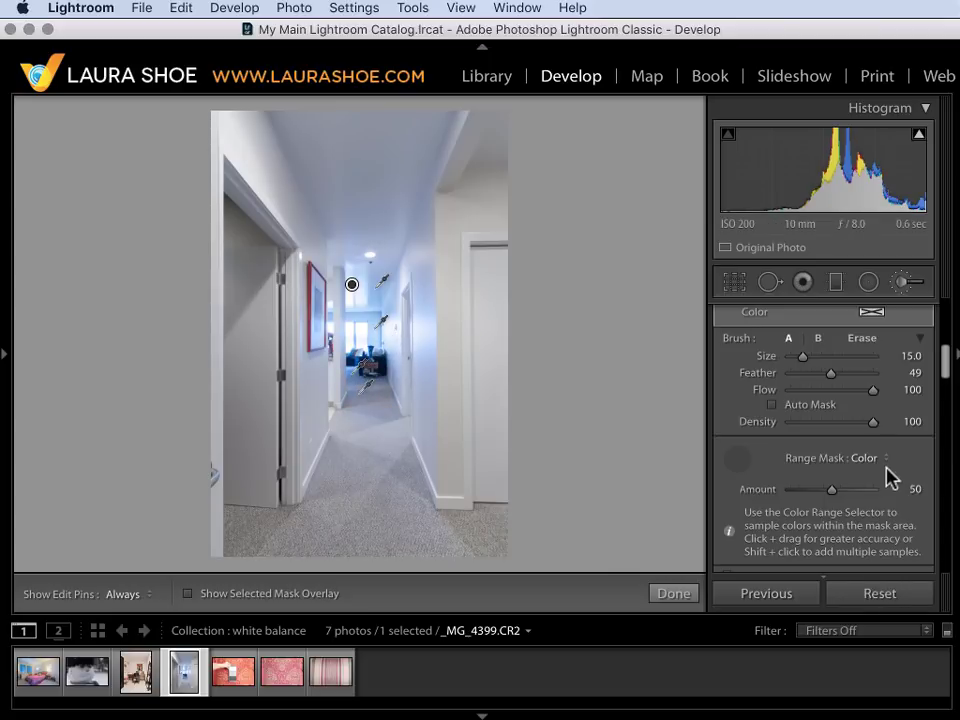
pyautogui.moveTo(832, 488); pyautogui.dragTo(832, 488)
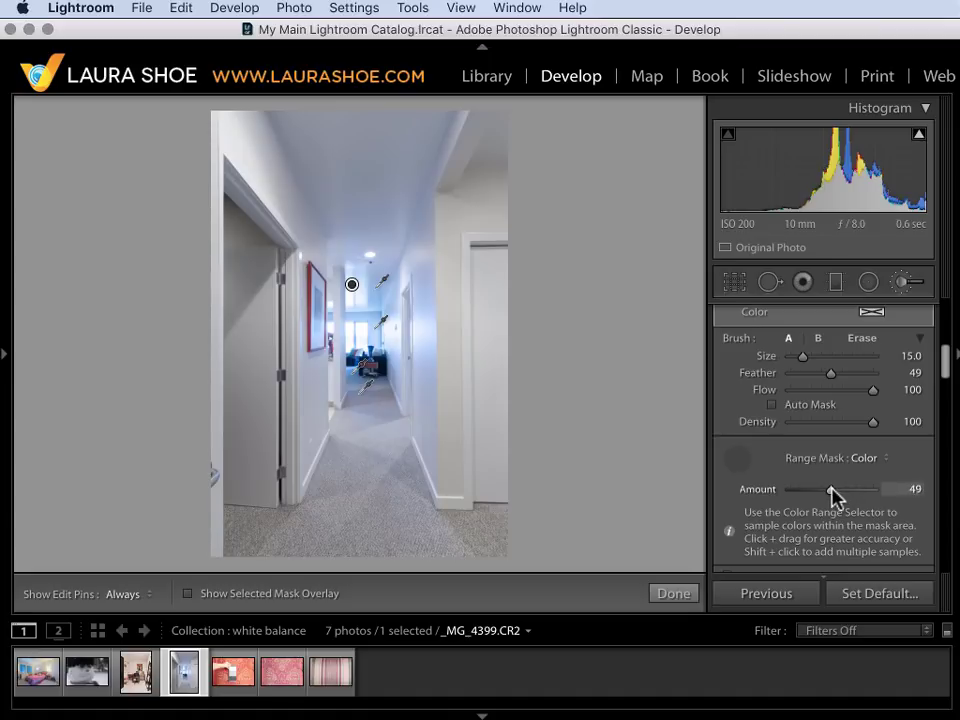
pyautogui.moveTo(832, 488); pyautogui.dragTo(810, 488)
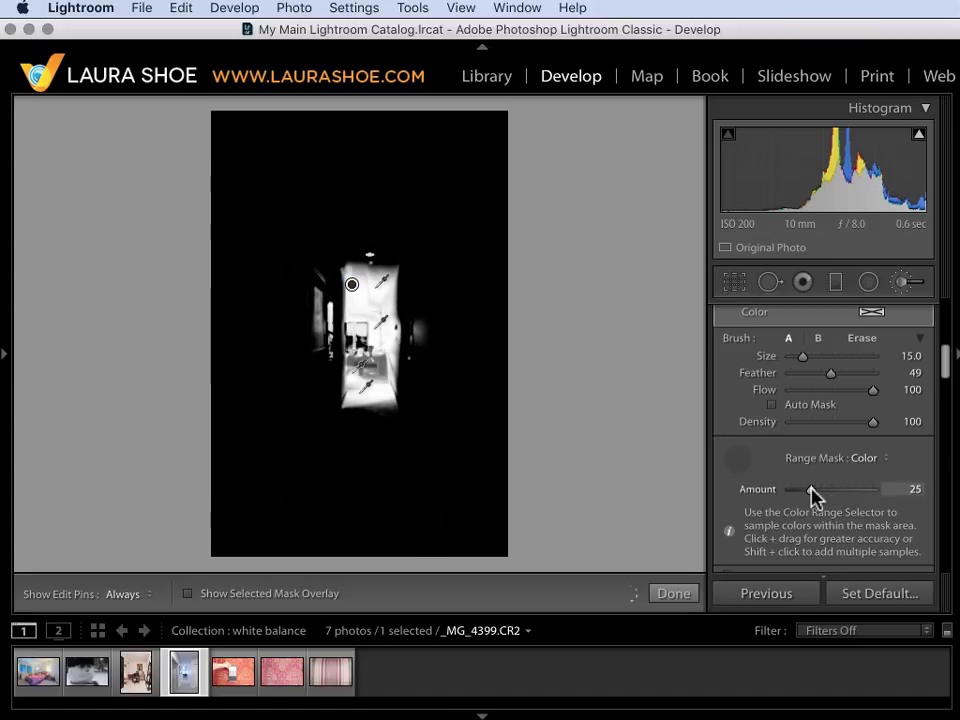
pyautogui.moveTo(810, 488); pyautogui.dragTo(832, 488)
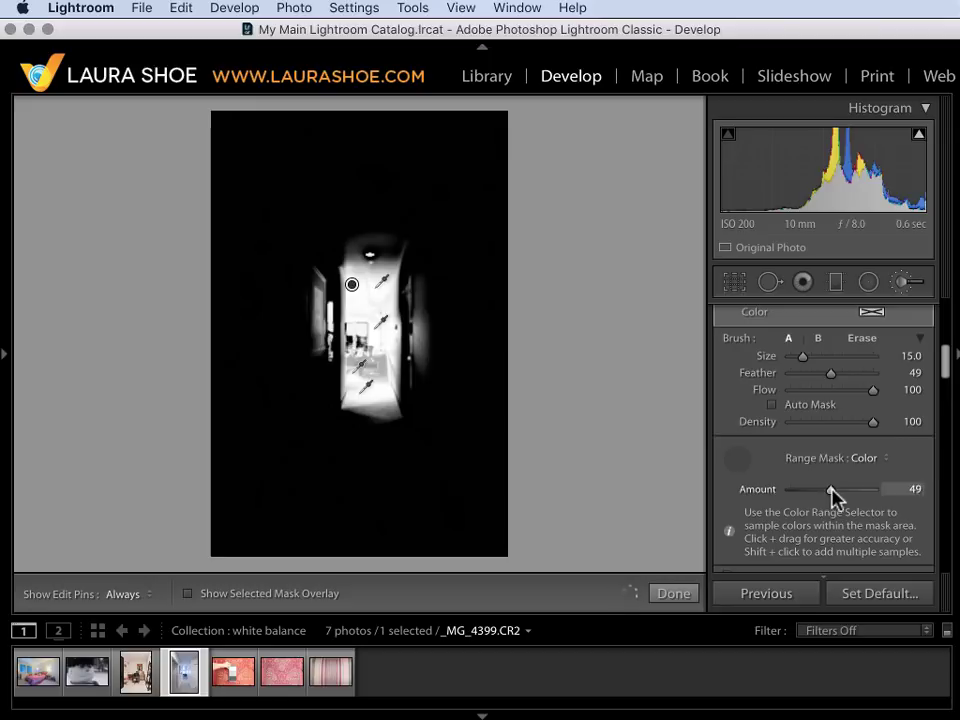
pyautogui.moveTo(830, 488); pyautogui.dragTo(816, 488)
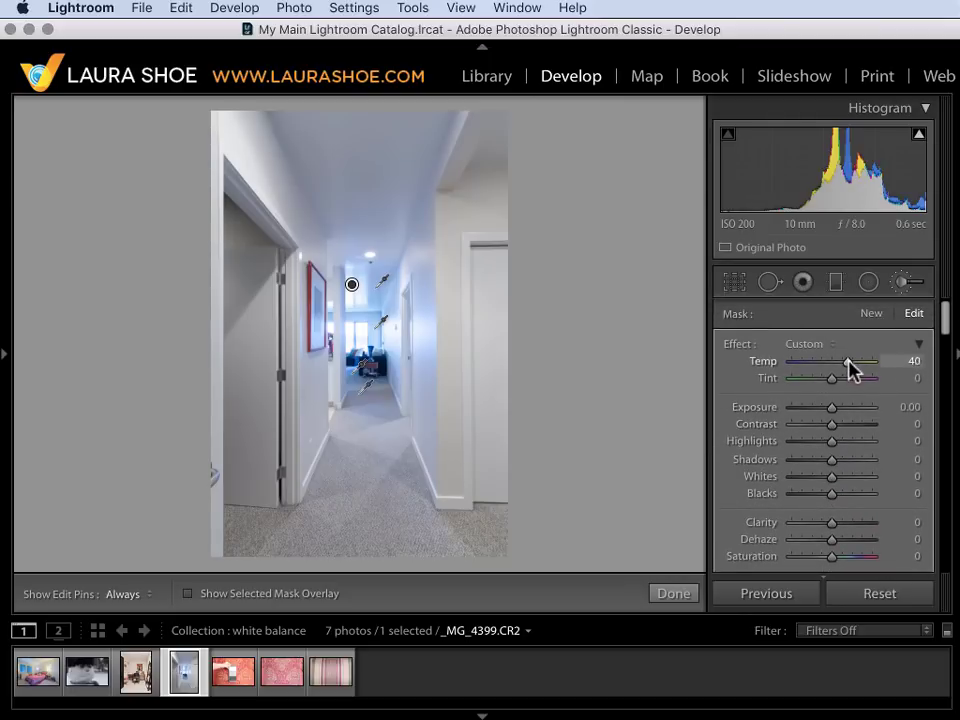
# Settle the masked hallway area's Temp at 60 and close the Adjustment Brush.
pyautogui.moveTo(850, 360); pyautogui.dragTo(868, 360)
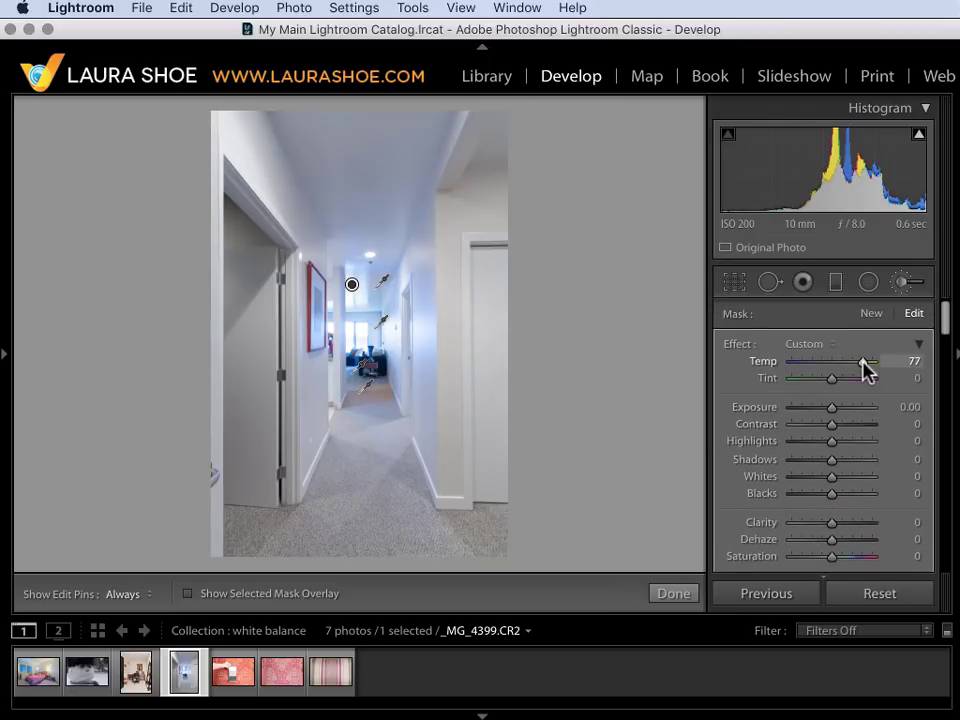
pyautogui.moveTo(864, 360); pyautogui.dragTo(856, 360)
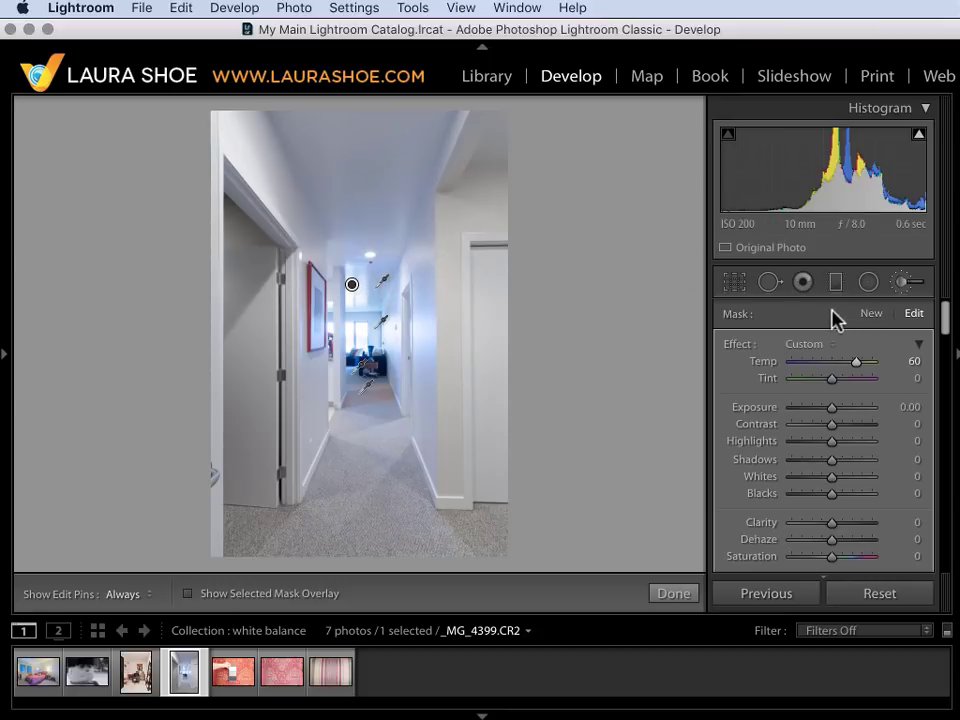
pyautogui.moveTo(830, 324)
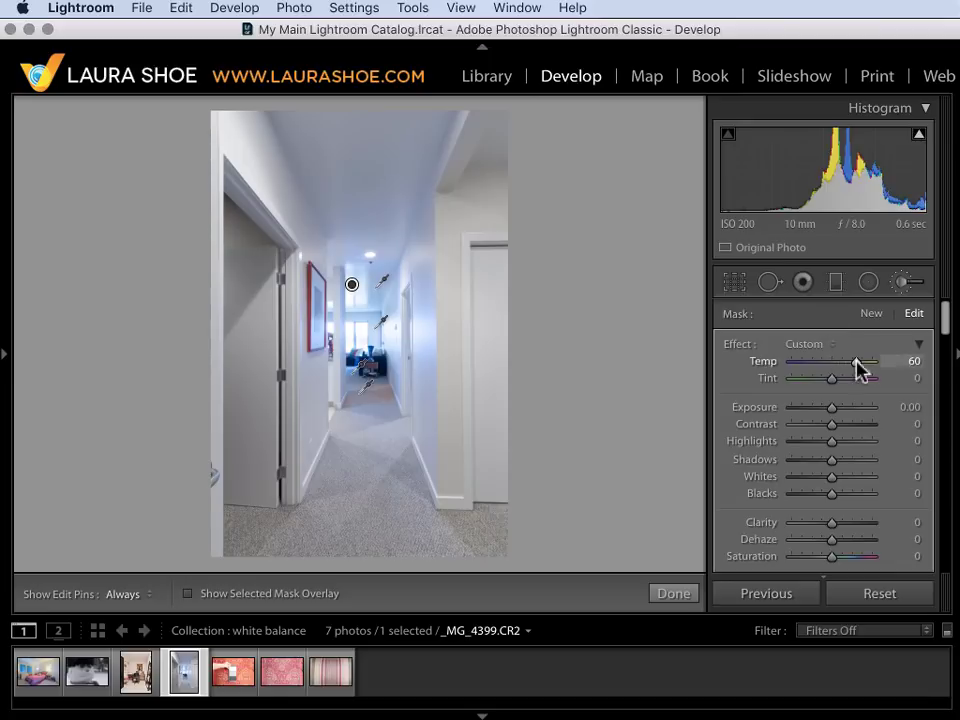
pyautogui.moveTo(816, 322)
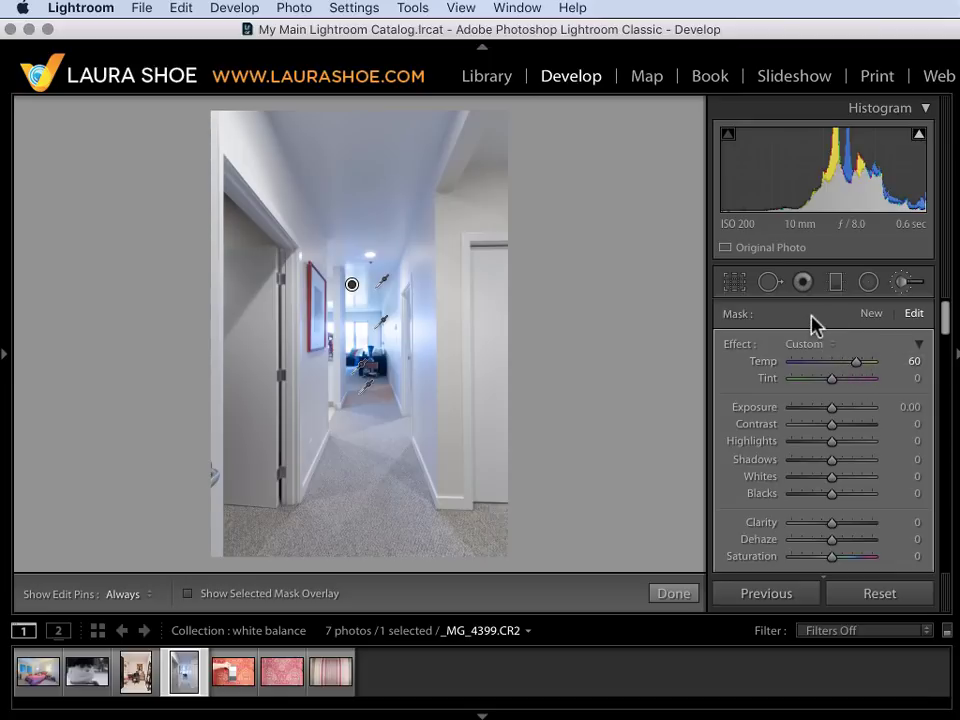
pyautogui.moveTo(846, 316)
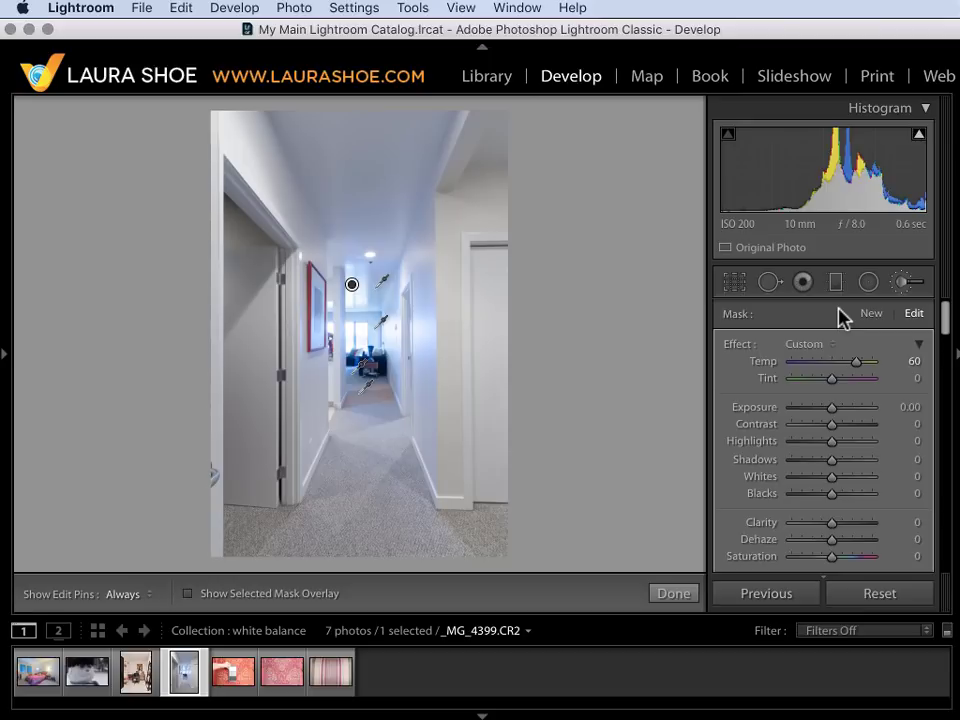
pyautogui.click(920, 280)
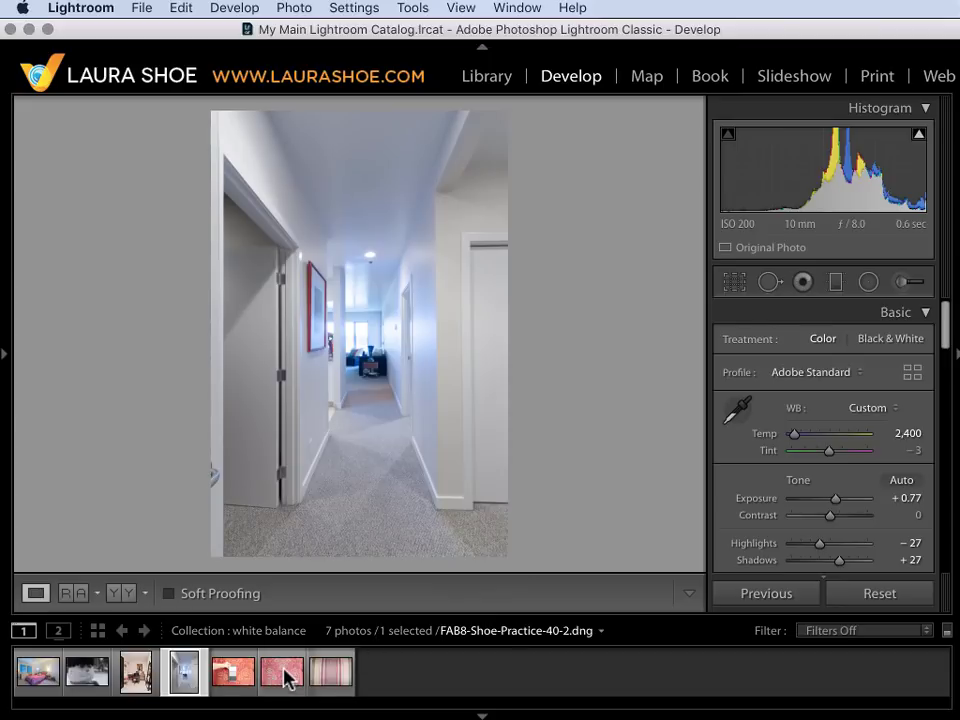
# Browse the filmstrip to the red pillow photo with the gray card held over it.
pyautogui.click(282, 672)
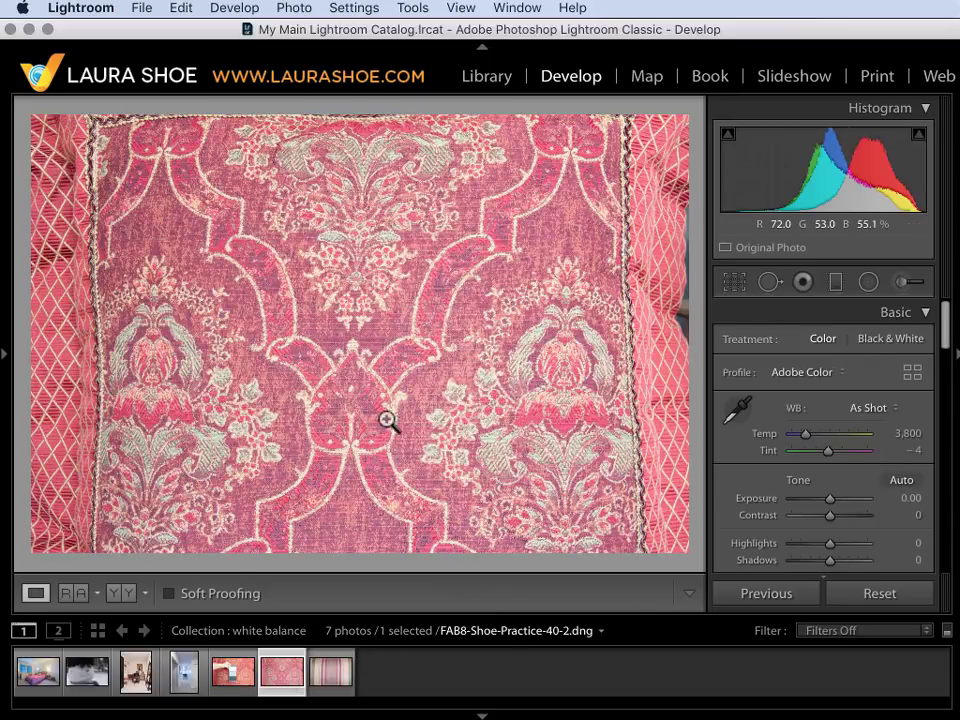
pyautogui.click(330, 672)
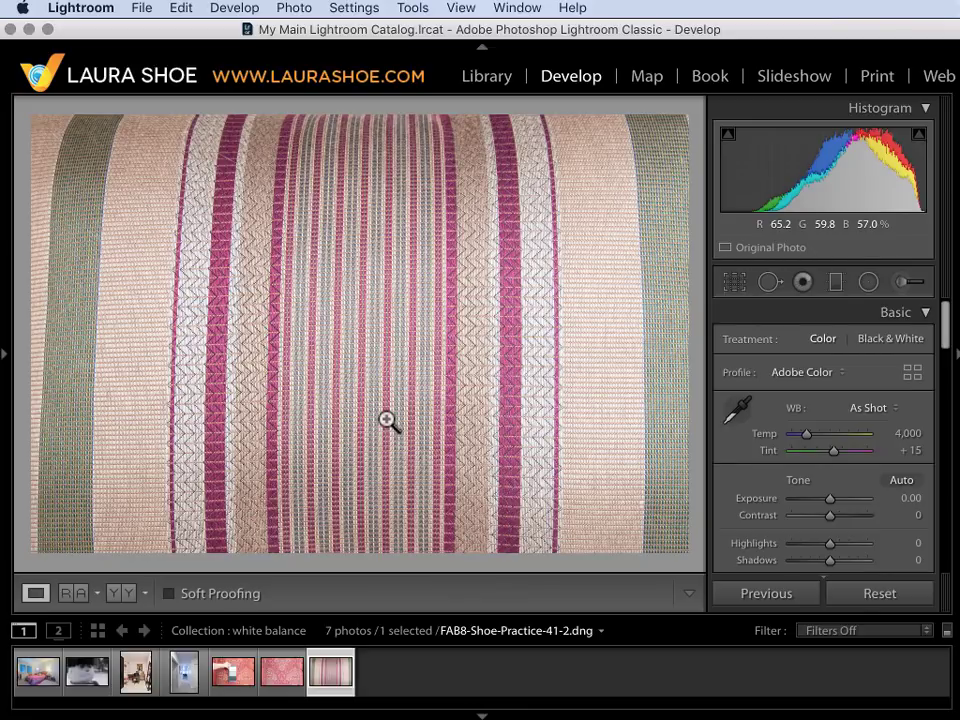
pyautogui.click(230, 674)
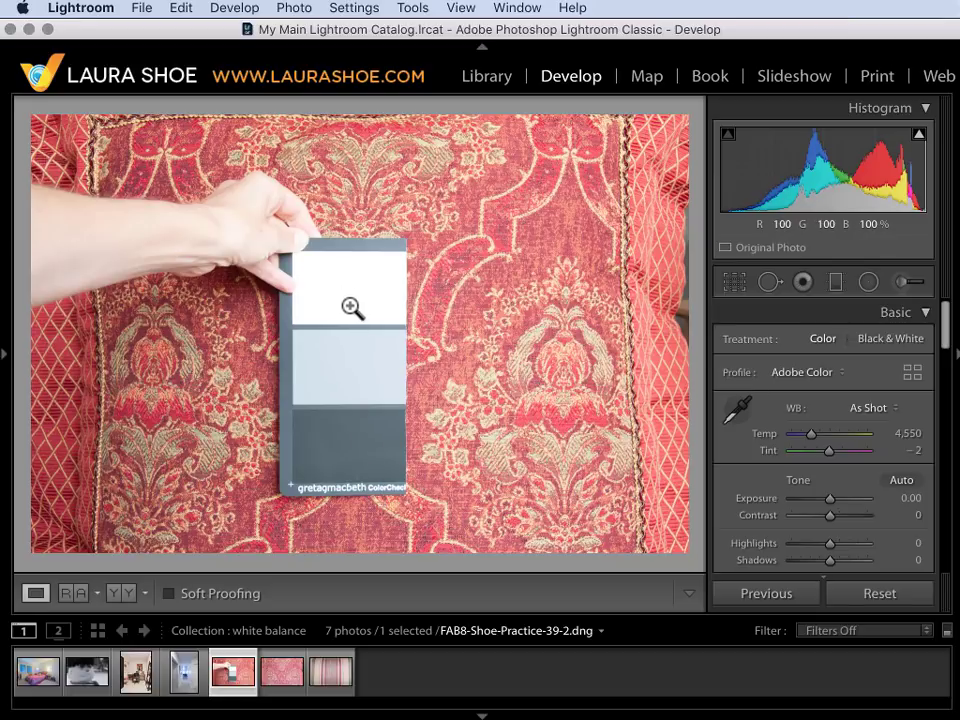
pyautogui.moveTo(344, 292)
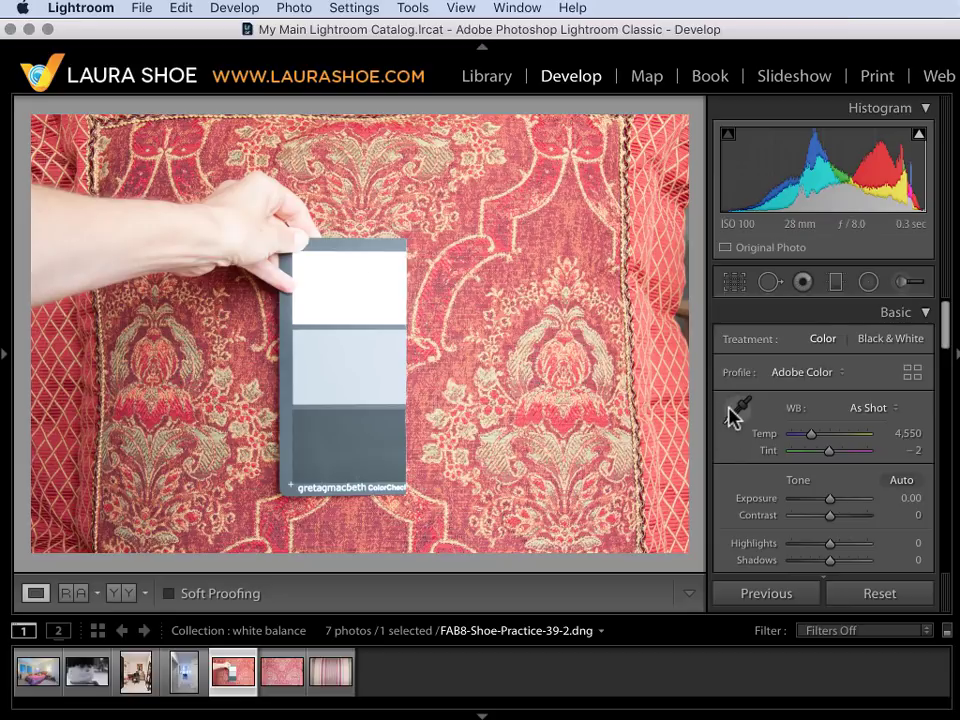
pyautogui.moveTo(740, 414)
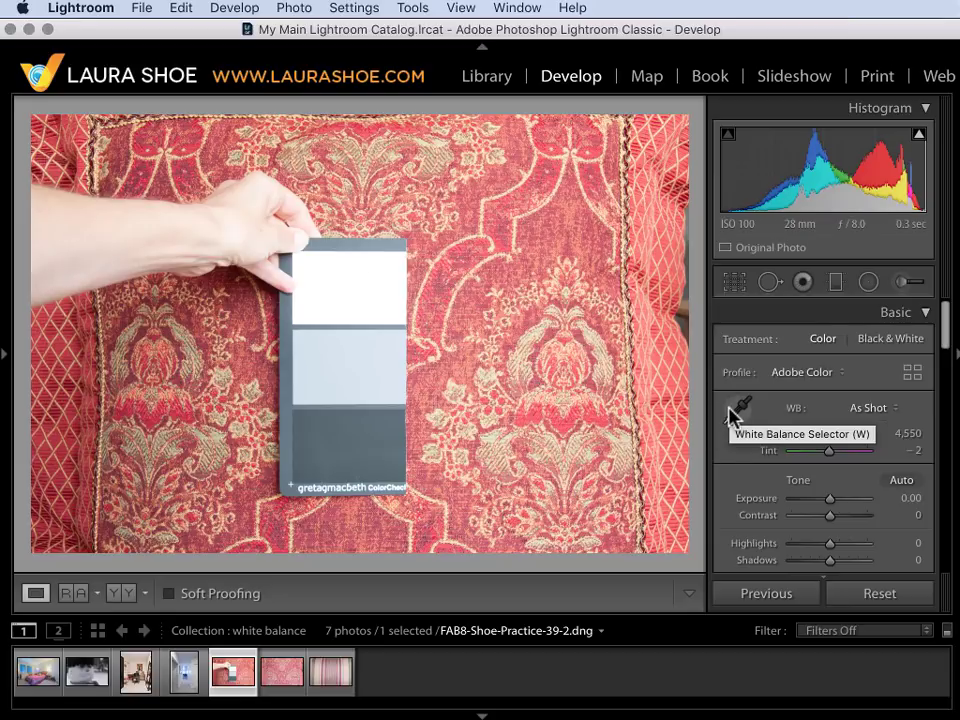
# Sample the gray card's light patch, setting Custom white balance at 5,450 temperature and +9 tint.
pyautogui.click(740, 408)
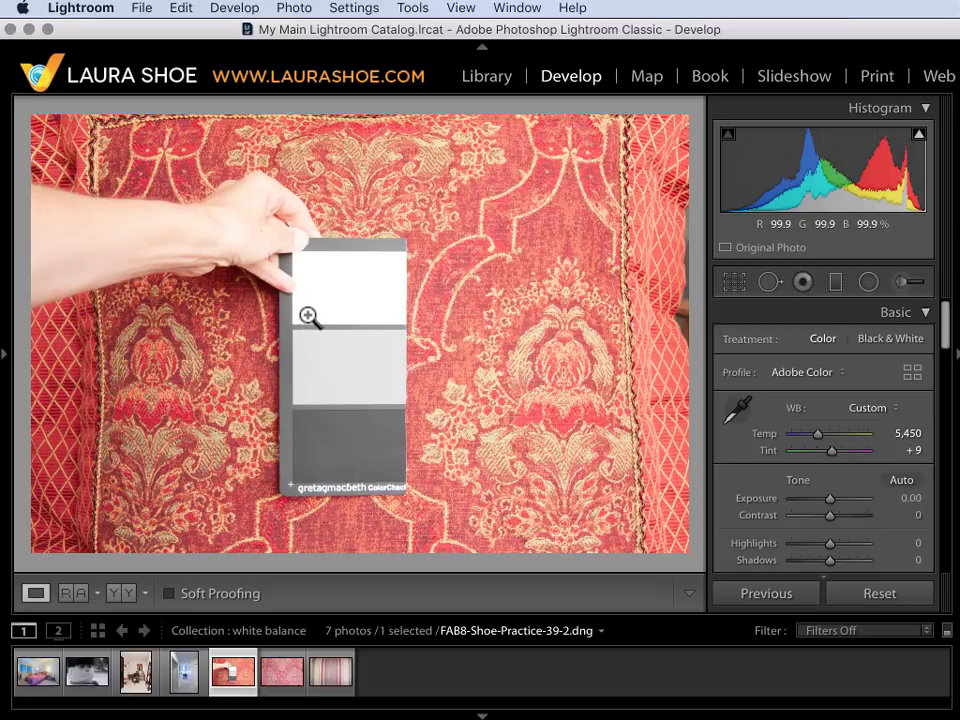
pyautogui.click(282, 672)
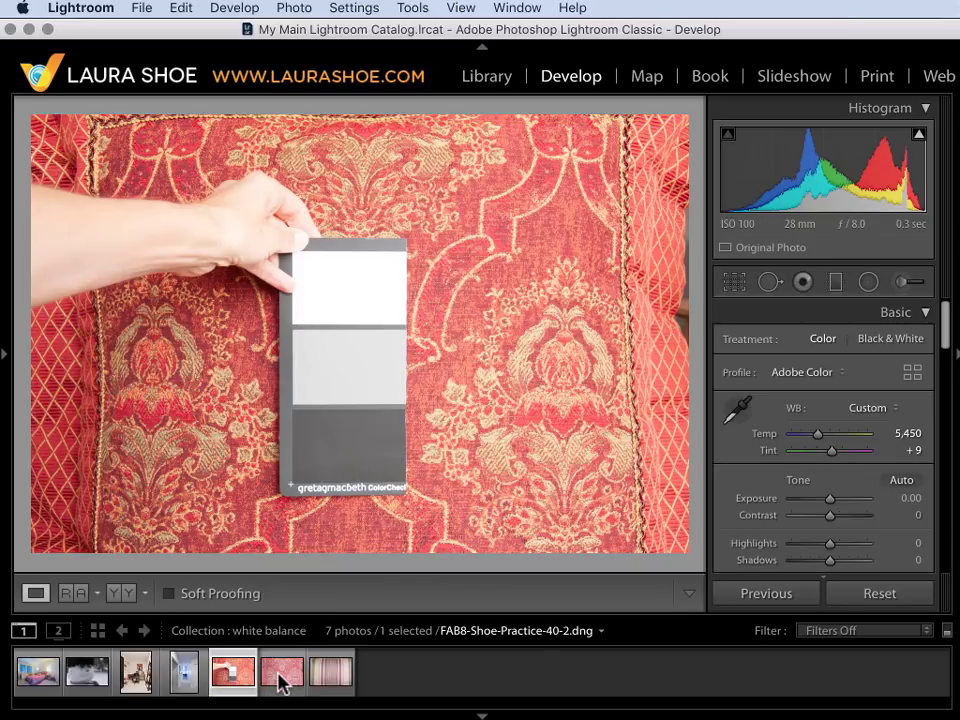